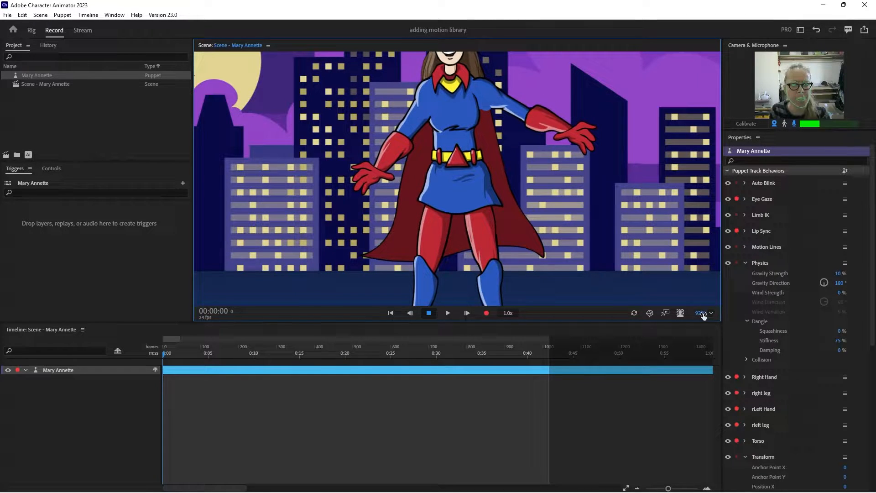
- Set the Scene panel zoom to 50% so the whole city scene with the superhero fits
{"action": "left_click", "coordinate": [700, 313]}
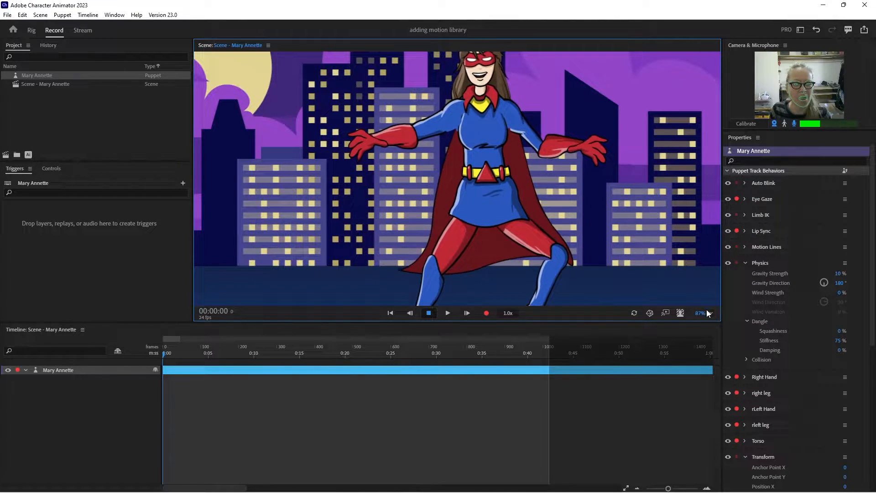
{"action": "left_click", "coordinate": [709, 312]}
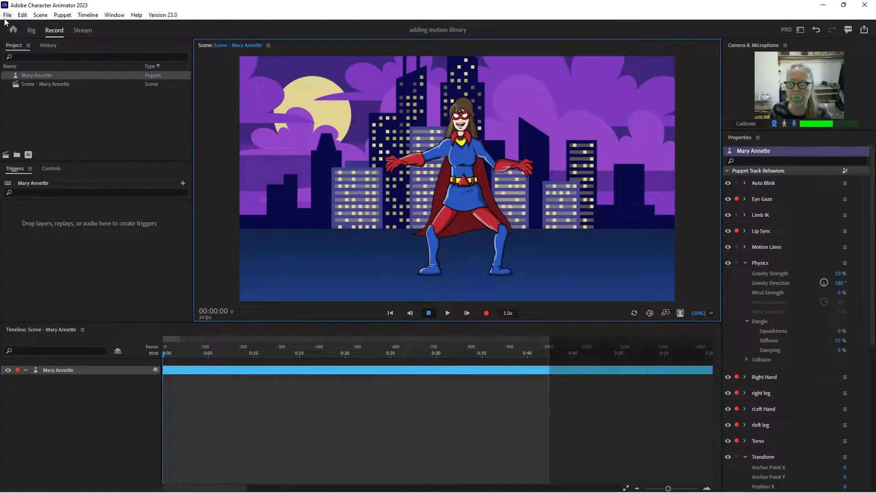
- Export the superhero puppet to its own file named Mary Annette motion library
{"action": "left_click", "coordinate": [8, 14]}
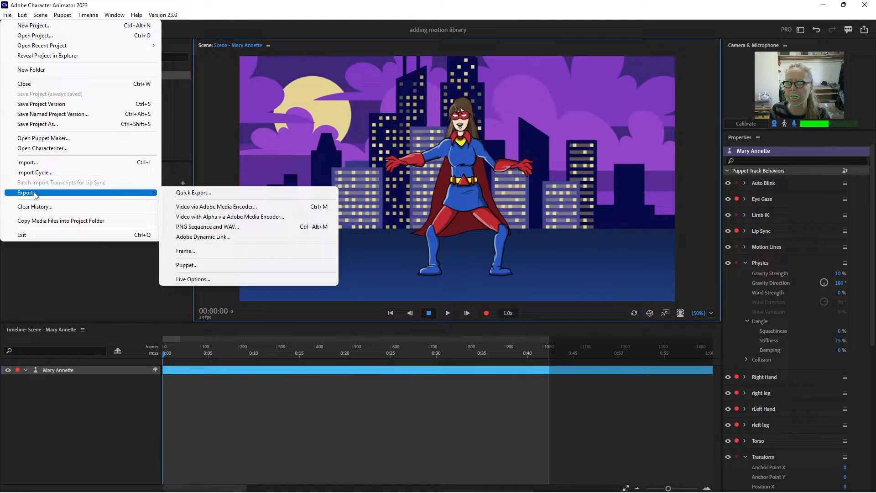
{"action": "left_click", "coordinate": [186, 265]}
{"action": "type", "text": "Mary Annette motion lib"}
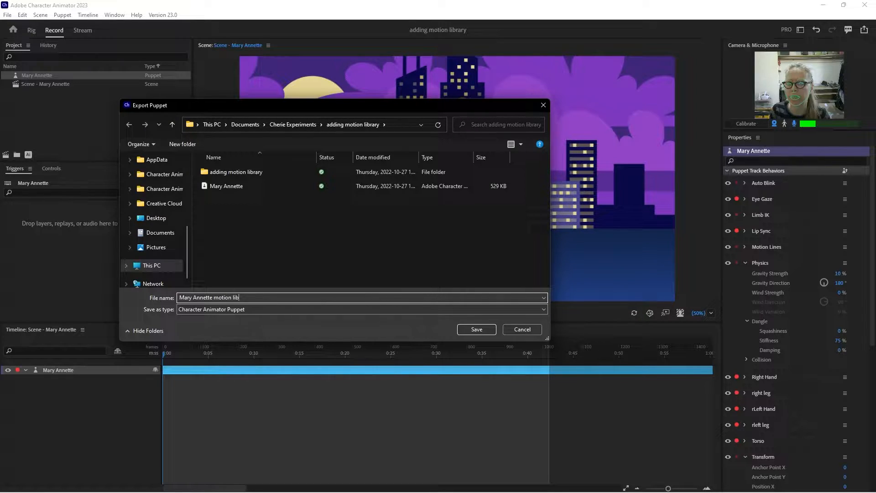
{"action": "left_click", "coordinate": [476, 328]}
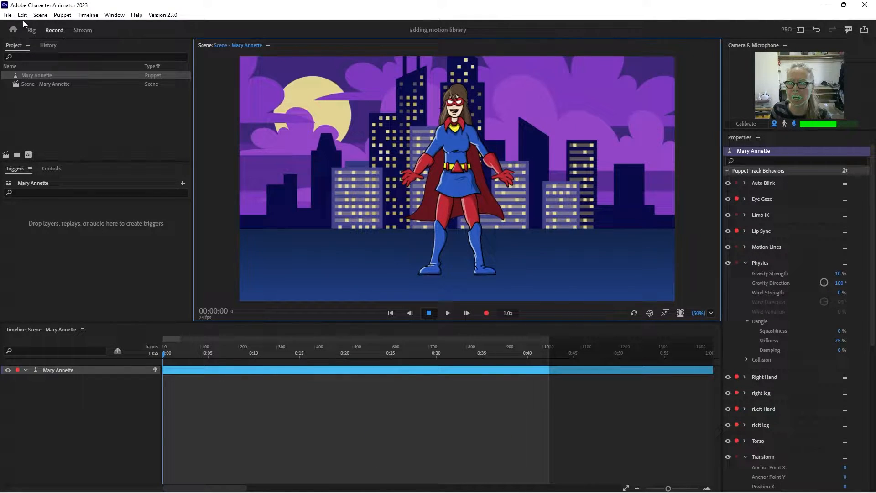
- Import the Mary Annette motion library puppet file back into the project
{"action": "left_click", "coordinate": [5, 14]}
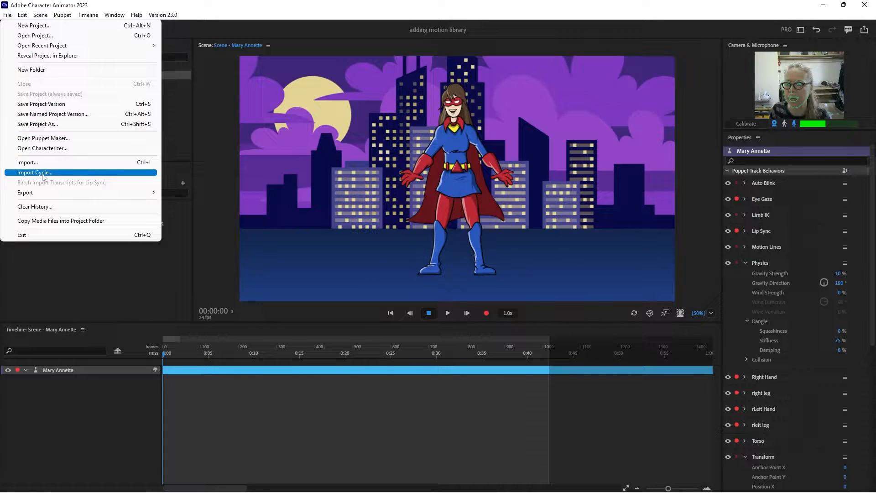
{"action": "left_click", "coordinate": [27, 162]}
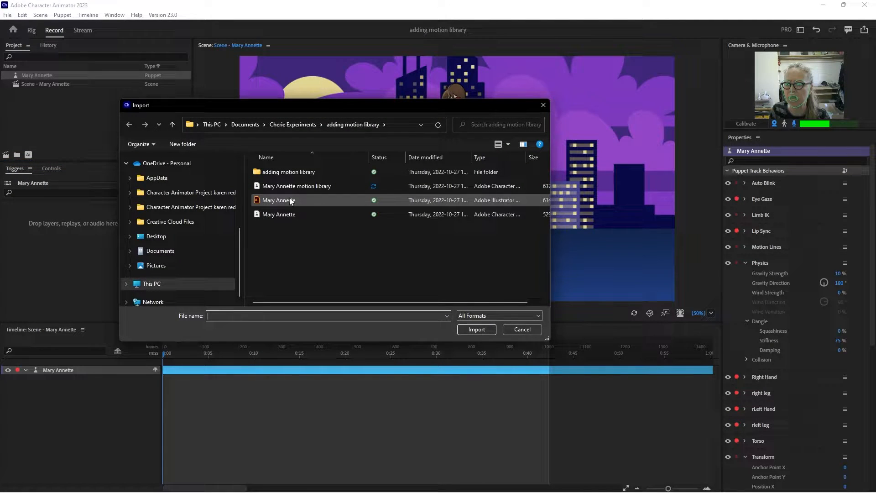
{"action": "left_click", "coordinate": [296, 186]}
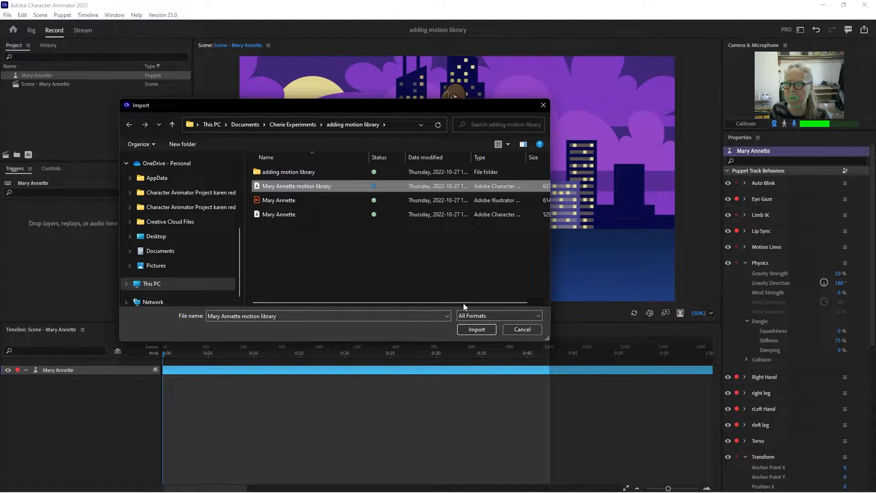
{"action": "left_click", "coordinate": [477, 330]}
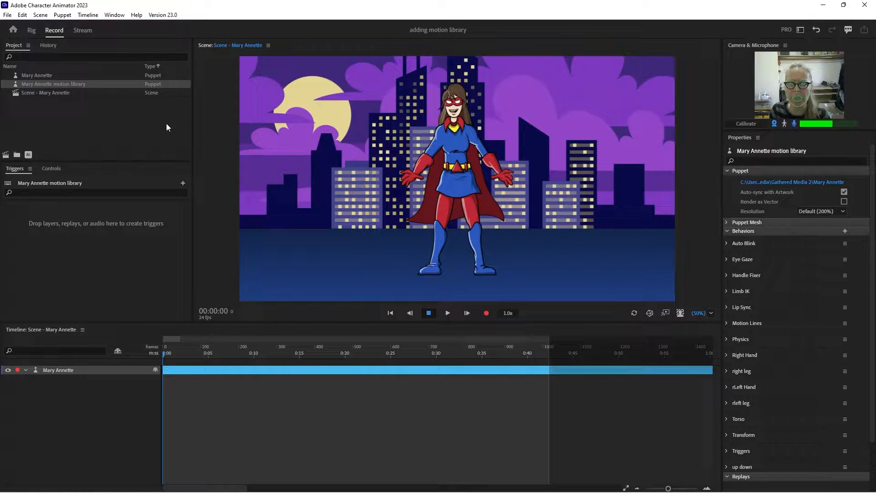
{"action": "left_click", "coordinate": [32, 31]}
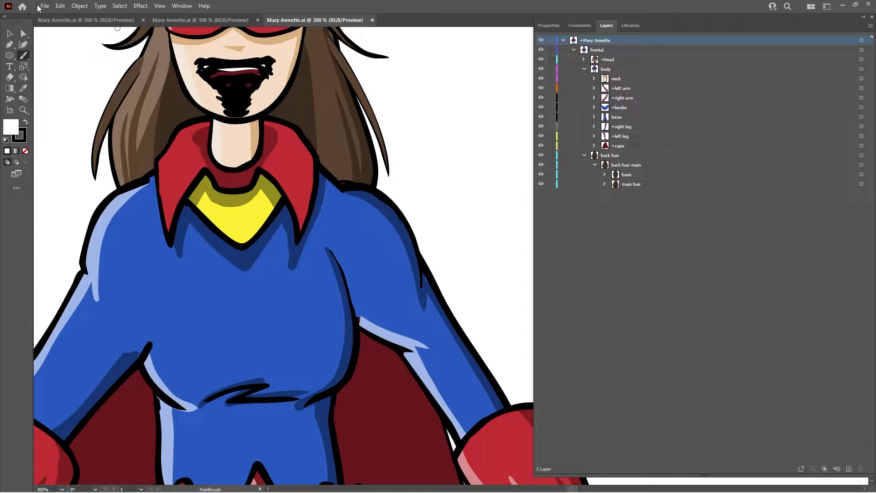
- Save the superhero artwork under the new Mary Annette motion library name, accepting Illustrator Options
{"action": "left_click", "coordinate": [44, 5]}
{"action": "type", "text": "Mary Annette motion library"}
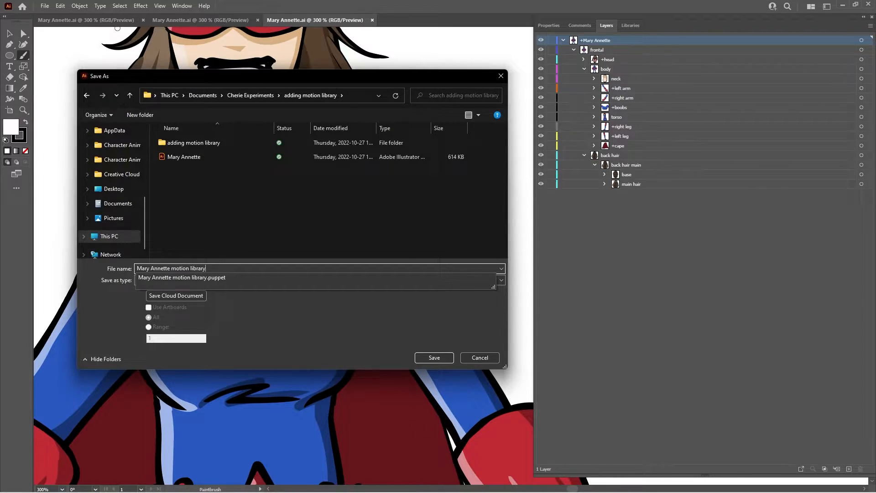
{"action": "left_click", "coordinate": [435, 358]}
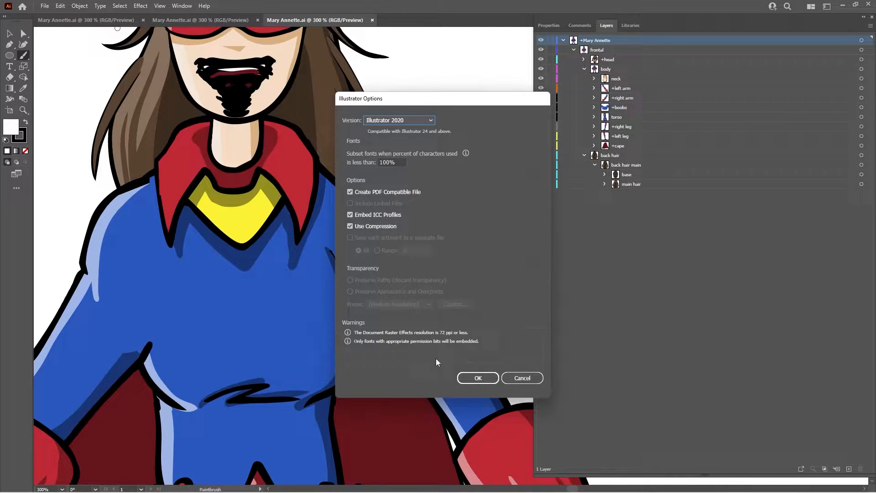
{"action": "left_click", "coordinate": [479, 378]}
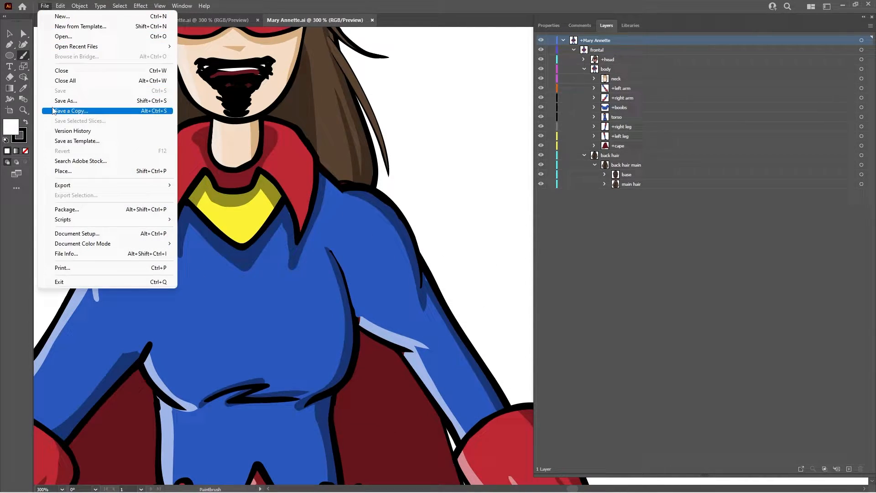
- Save a copy of the artwork as Mary Annette motion library in Gathered Media 2
{"action": "left_click", "coordinate": [66, 101]}
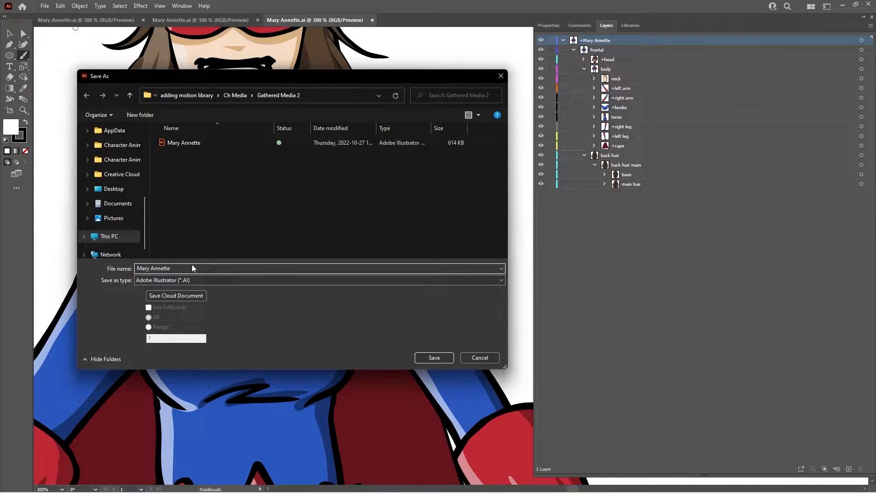
{"action": "left_click", "coordinate": [184, 269]}
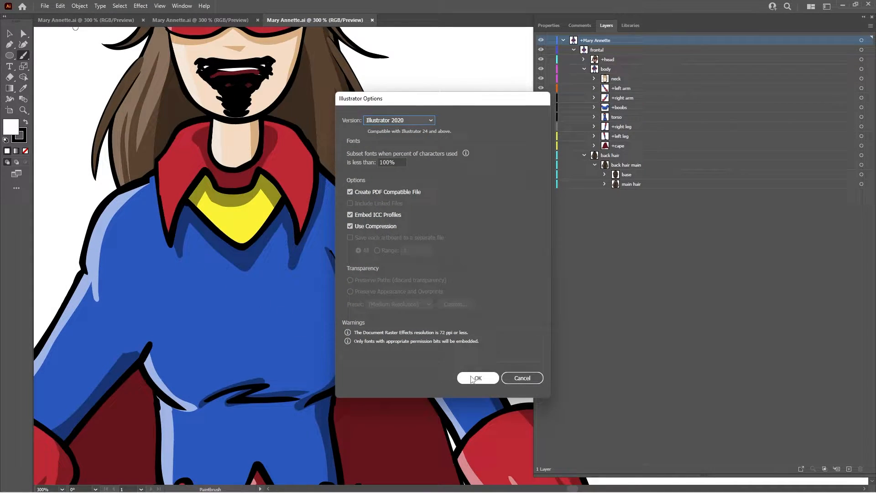
{"action": "left_click", "coordinate": [478, 378]}
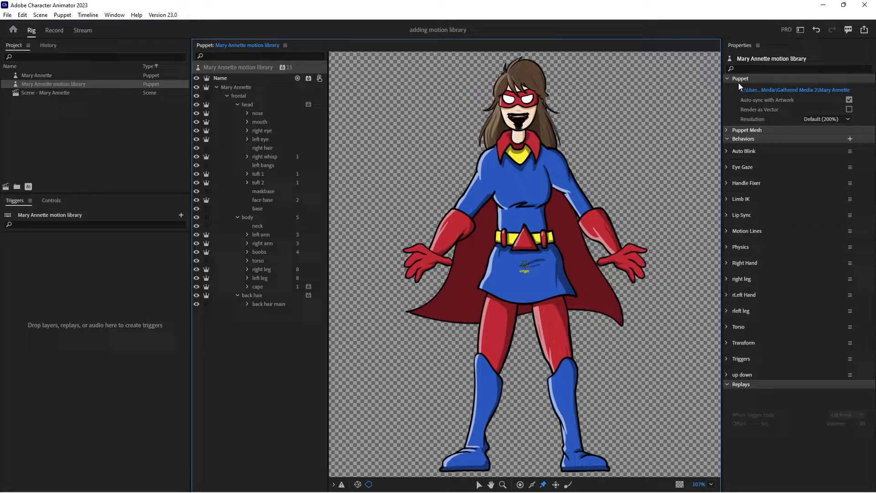
{"action": "mouse_move", "coordinate": [771, 91]}
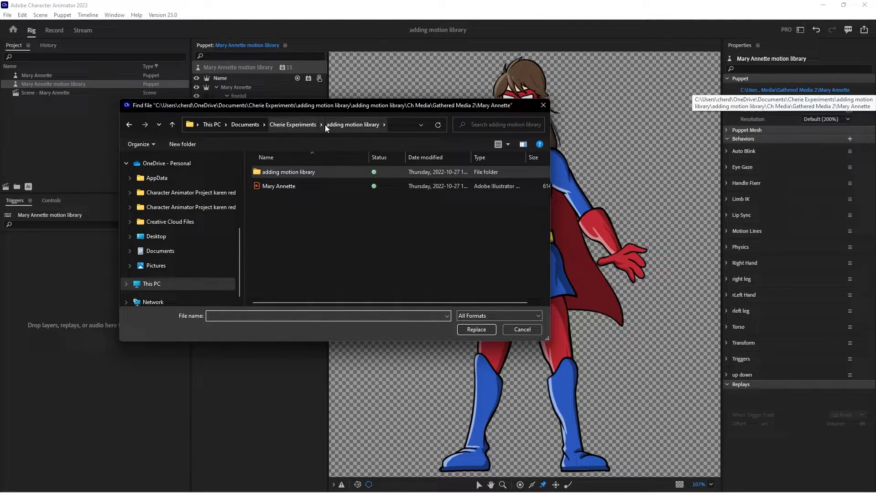
- Browse up to Cherie Experiments and into the adding motion library folder, then return to the project
{"action": "left_click", "coordinate": [293, 124]}
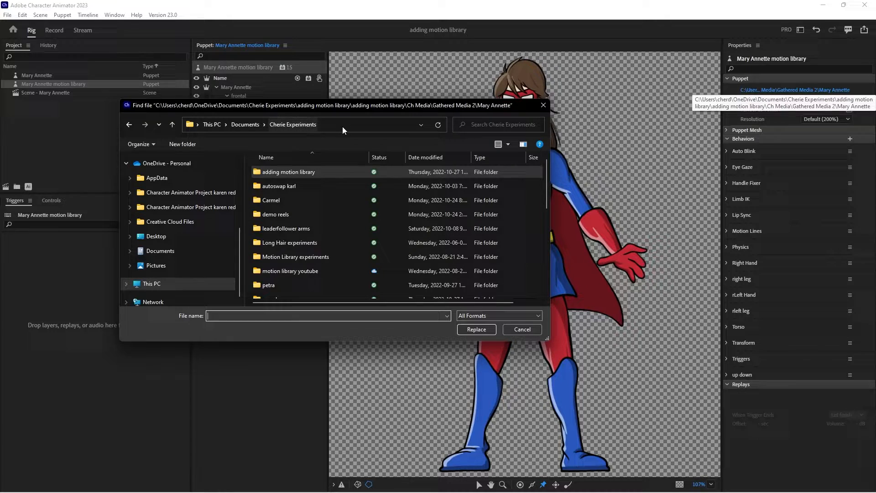
{"action": "double_click", "coordinate": [288, 171]}
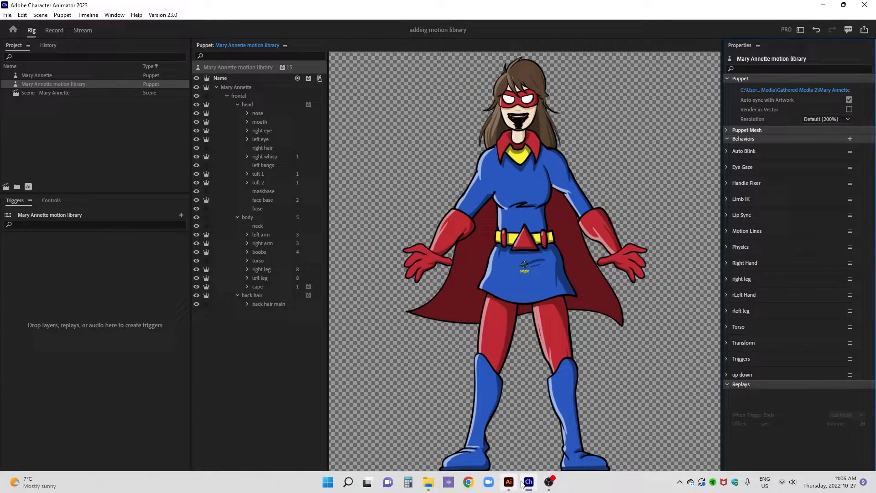
{"action": "left_click", "coordinate": [508, 481]}
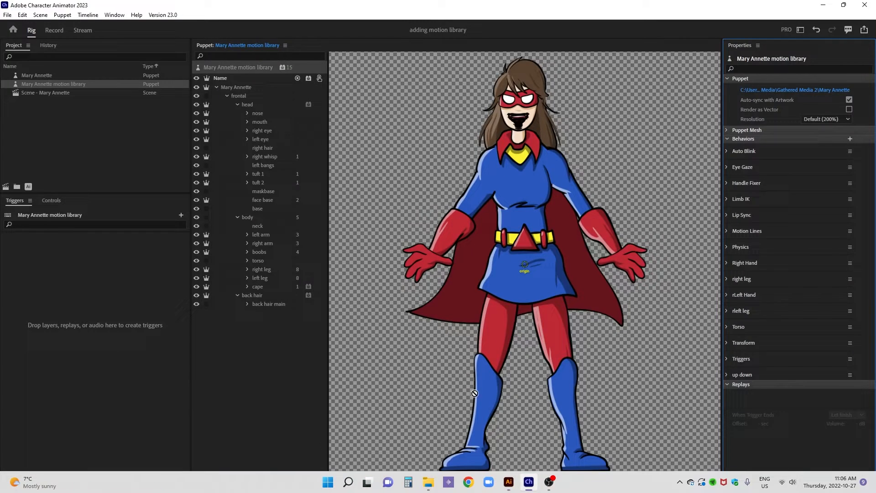
- Replace the puppet's artwork with the Mary Annette motion library file from Gathered Media 2
{"action": "left_click", "coordinate": [796, 89]}
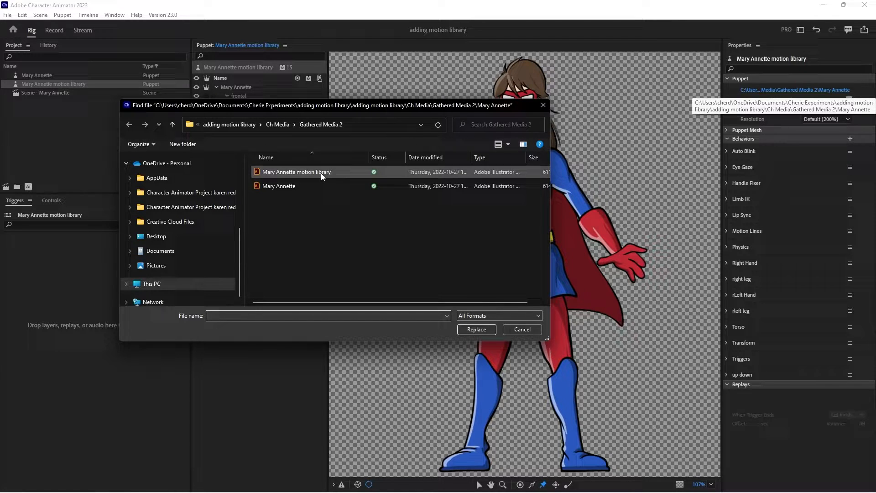
{"action": "left_click", "coordinate": [303, 172]}
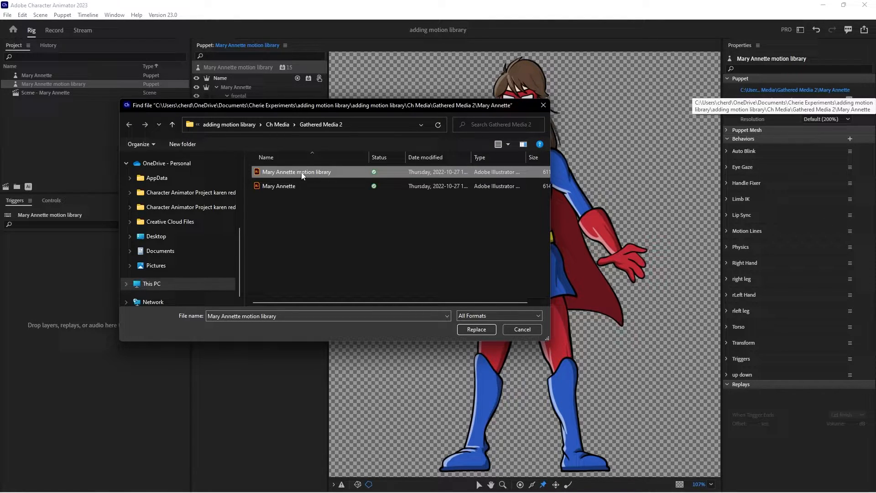
{"action": "left_click", "coordinate": [476, 329]}
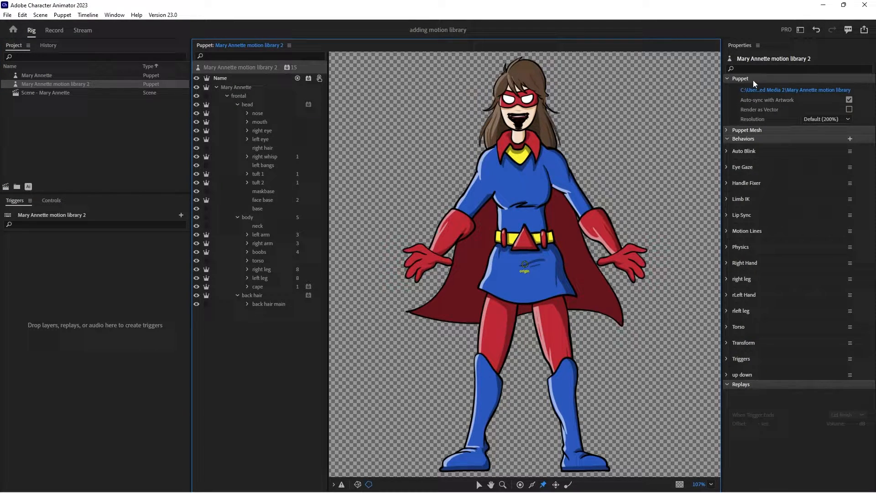
- Remove the right leg and another limb behavior from the Mary Annette motion library 2 puppet
{"action": "left_click", "coordinate": [727, 79]}
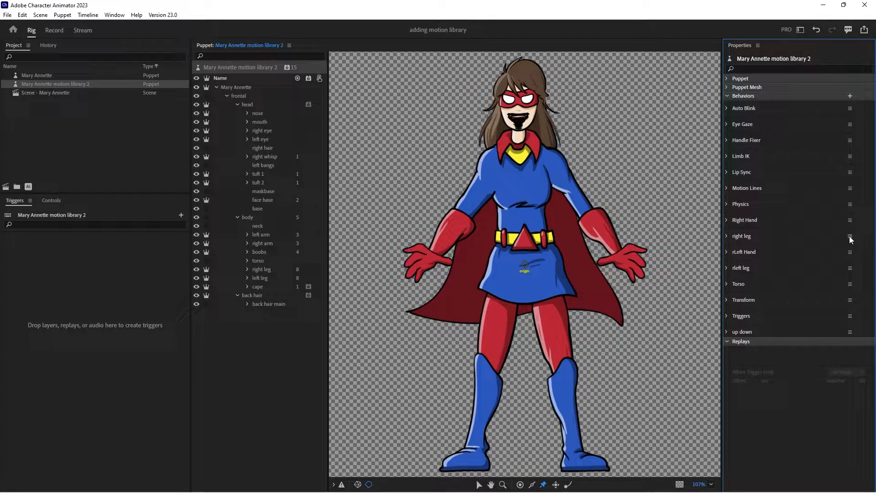
{"action": "right_click", "coordinate": [849, 235]}
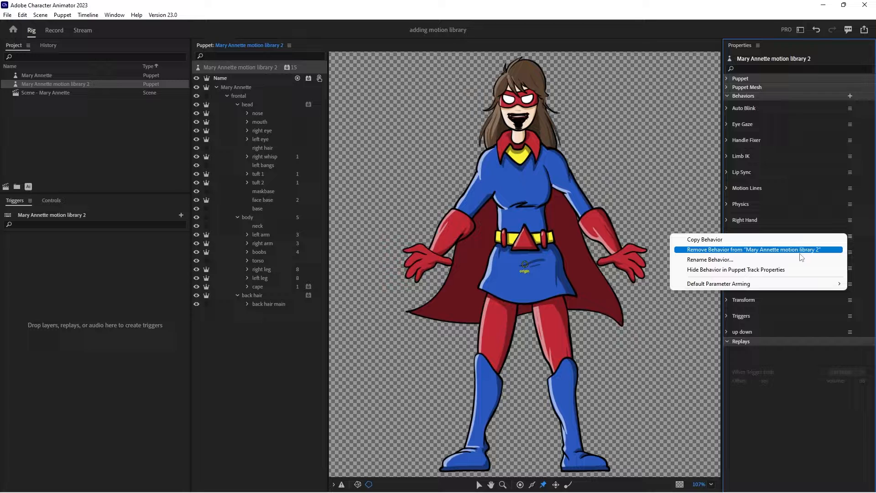
{"action": "left_click", "coordinate": [756, 249]}
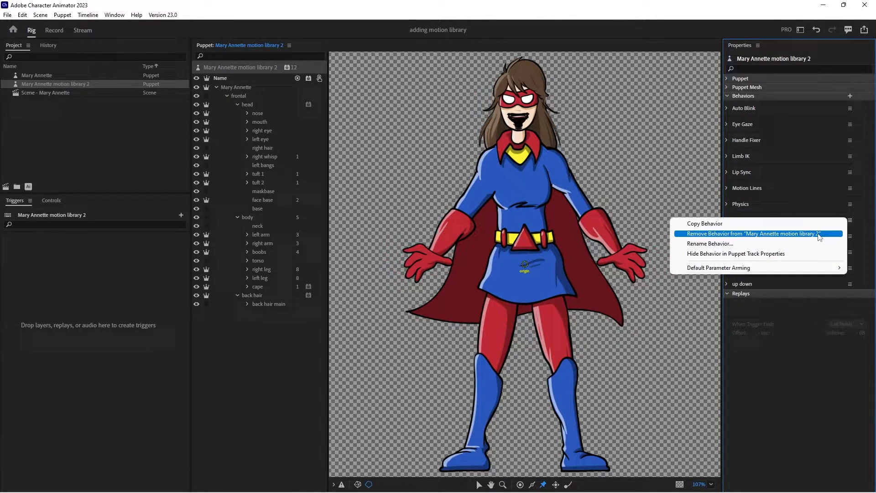
{"action": "left_click", "coordinate": [752, 233]}
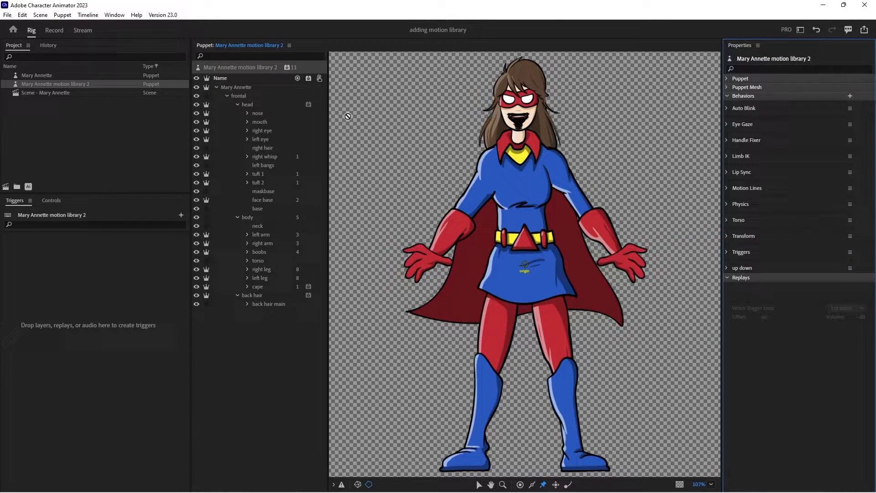
- Inspect the handles on the frontal group's forearm and leg layers
{"action": "left_click", "coordinate": [238, 96]}
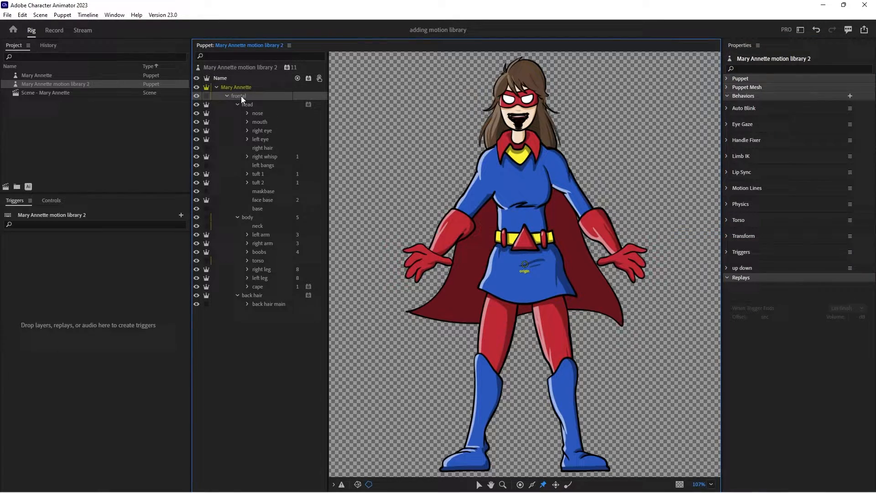
{"action": "left_click", "coordinate": [238, 96]}
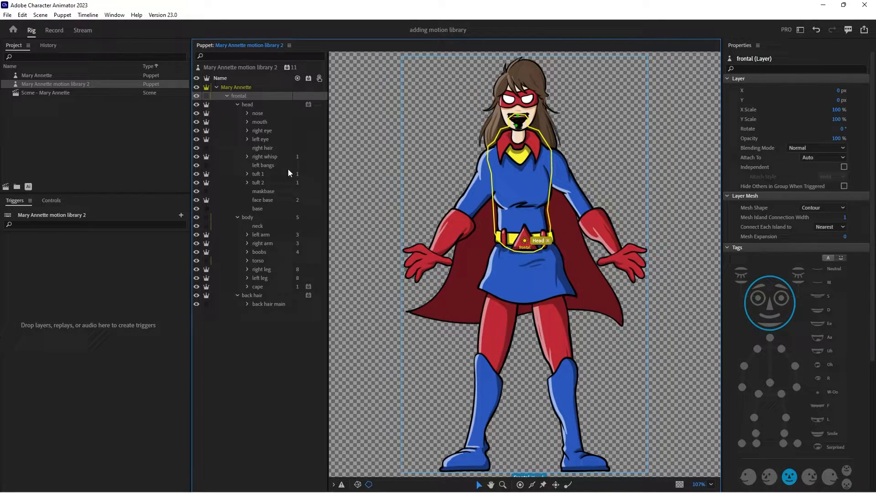
{"action": "left_click", "coordinate": [262, 234]}
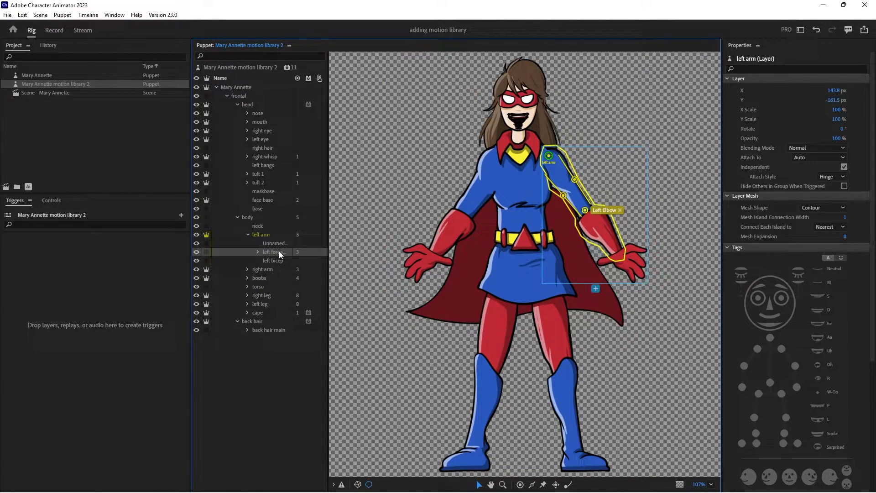
{"action": "left_click", "coordinate": [274, 252]}
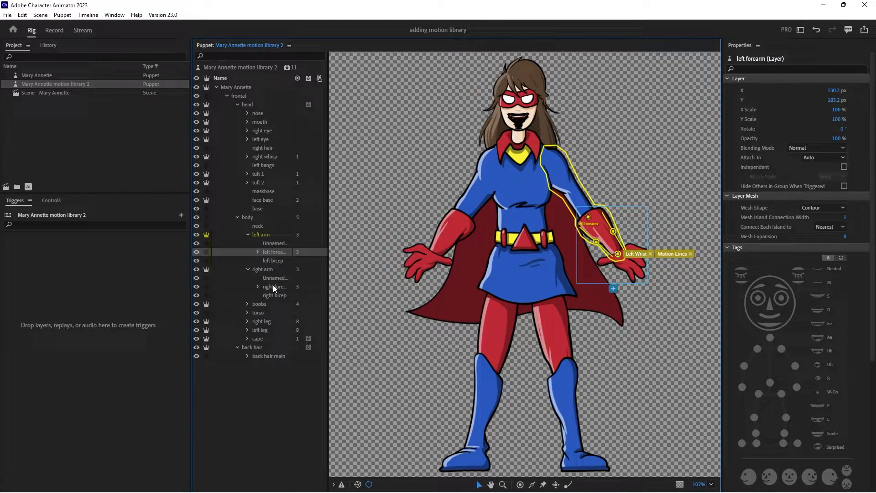
{"action": "left_click", "coordinate": [274, 287]}
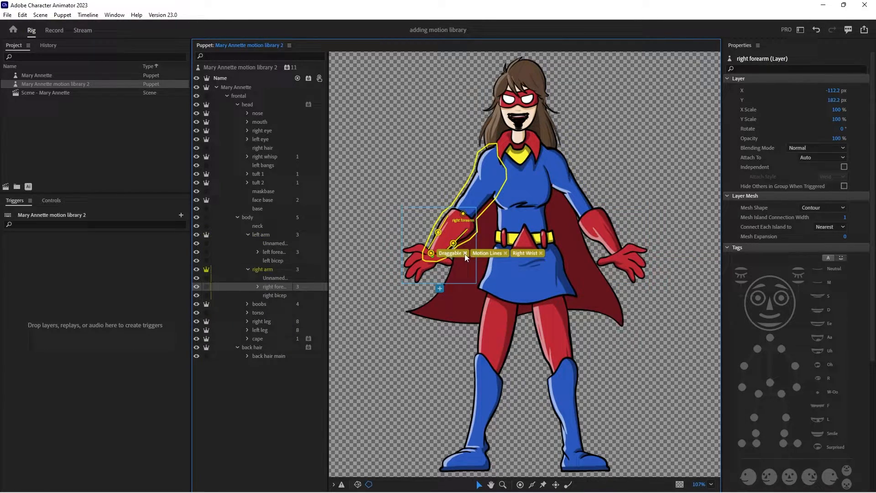
{"action": "left_click", "coordinate": [261, 321]}
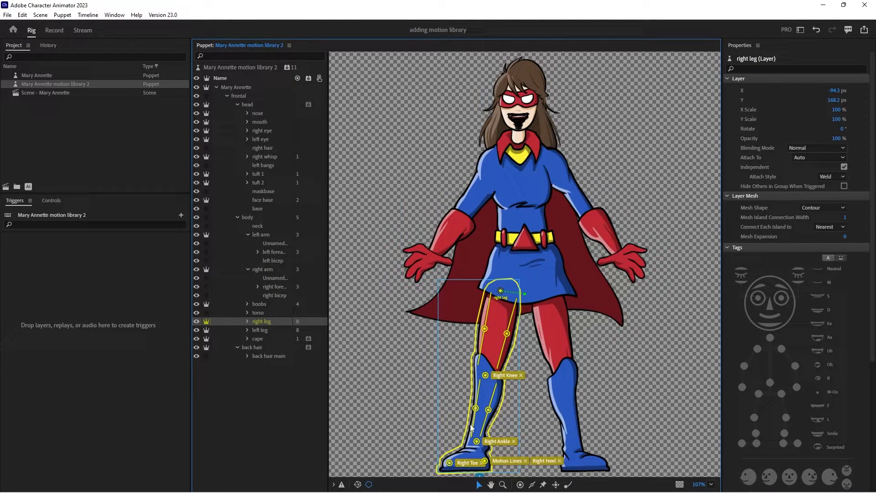
{"action": "left_click", "coordinate": [259, 331]}
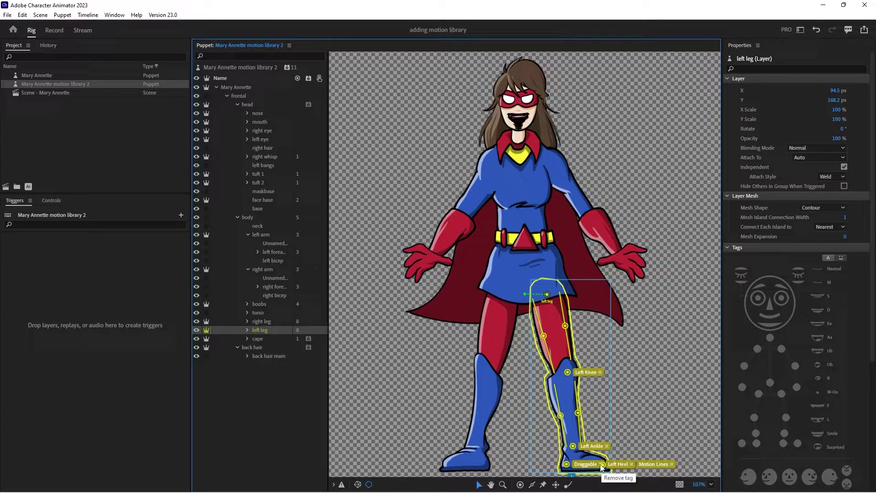
- Remove the Draggable tag from the left foot handle
{"action": "left_click", "coordinate": [601, 463]}
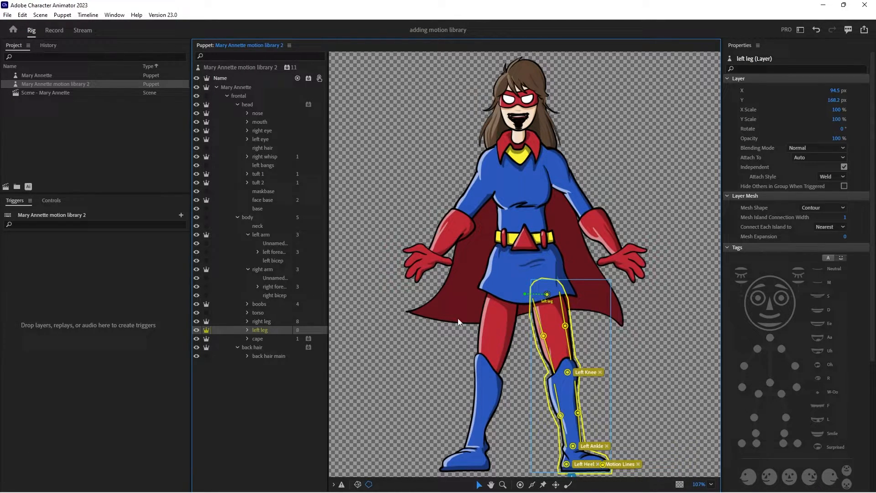
{"action": "mouse_move", "coordinate": [236, 104]}
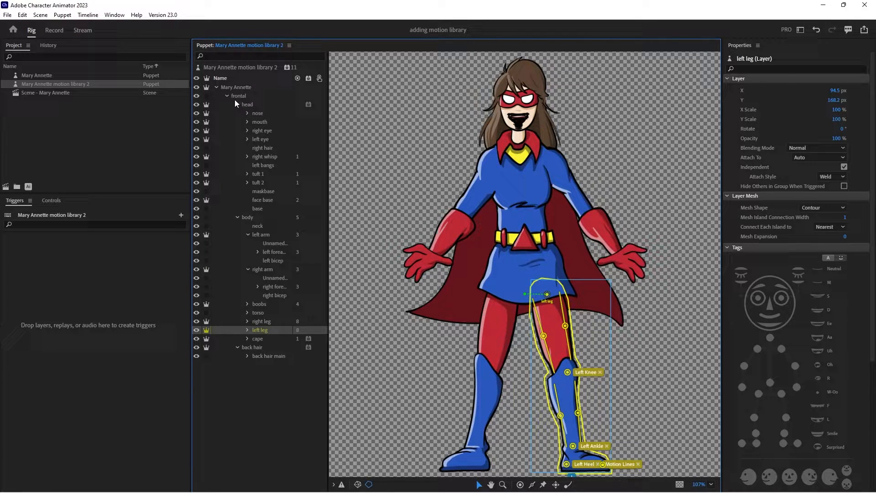
- Tag the body layer's belt handle as Waist
{"action": "left_click", "coordinate": [246, 218]}
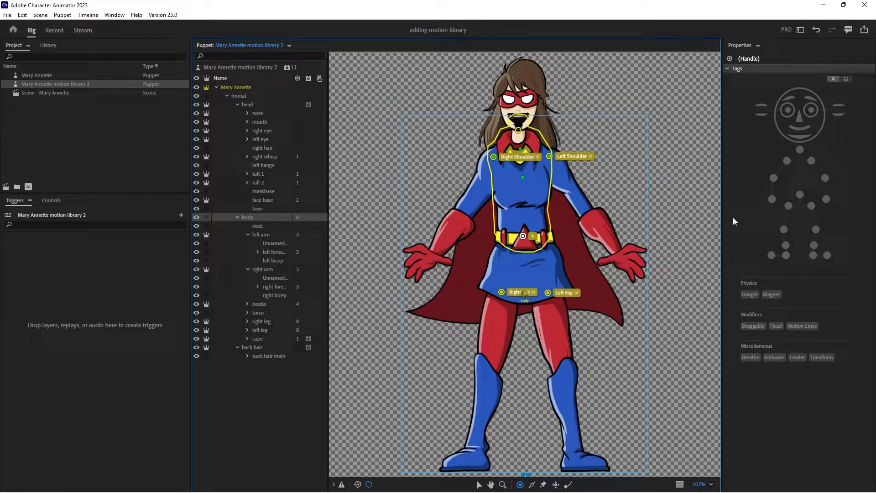
{"action": "left_click", "coordinate": [522, 235]}
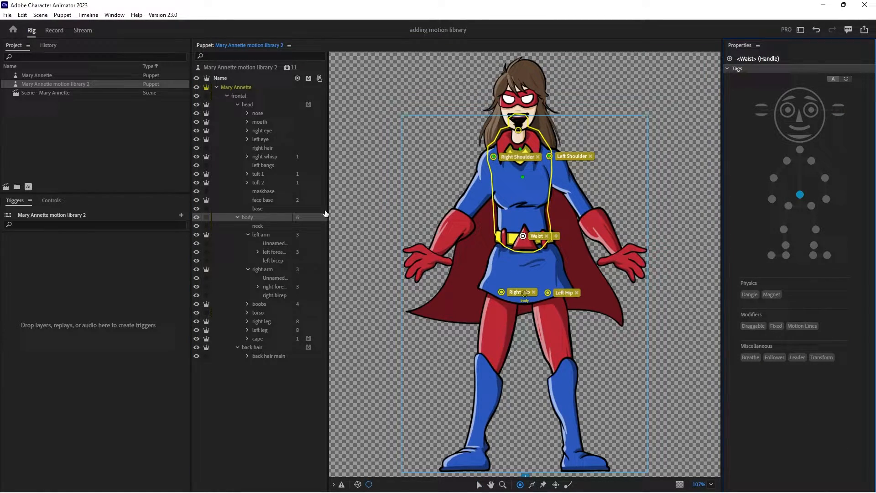
{"action": "mouse_move", "coordinate": [262, 323]}
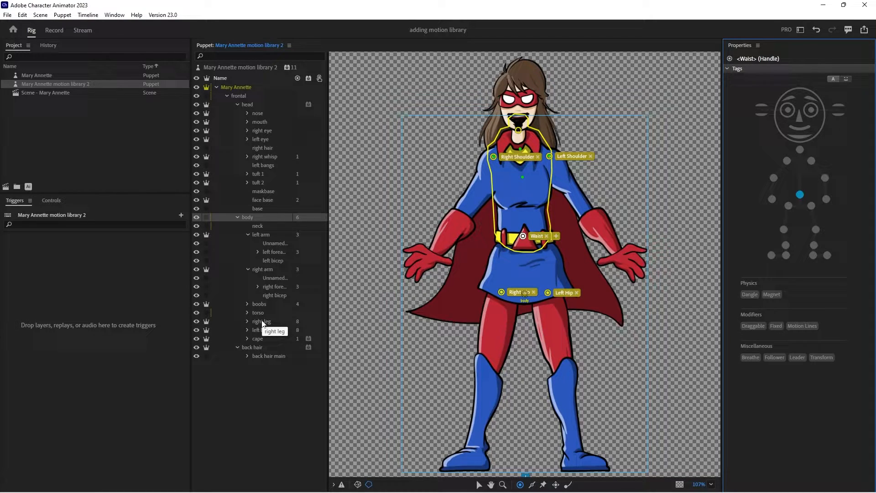
- Recheck the right leg, left leg, frontal group and head handles and tags
{"action": "left_click", "coordinate": [261, 322]}
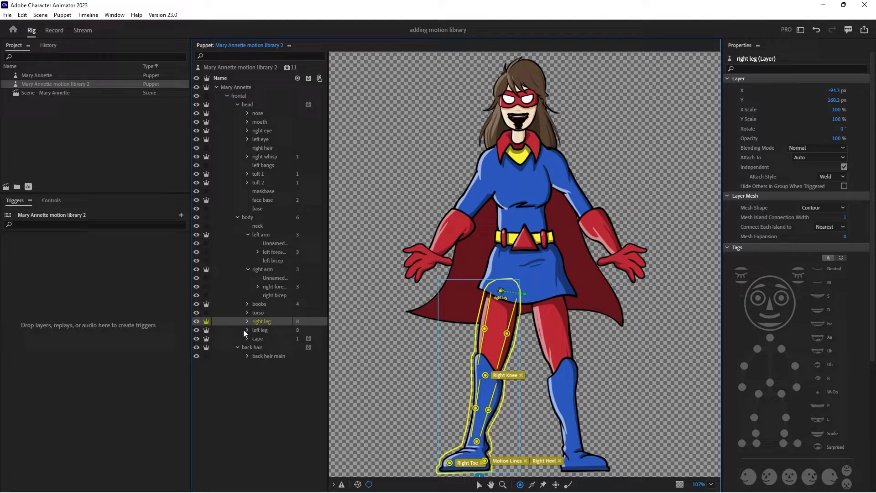
{"action": "left_click", "coordinate": [259, 330]}
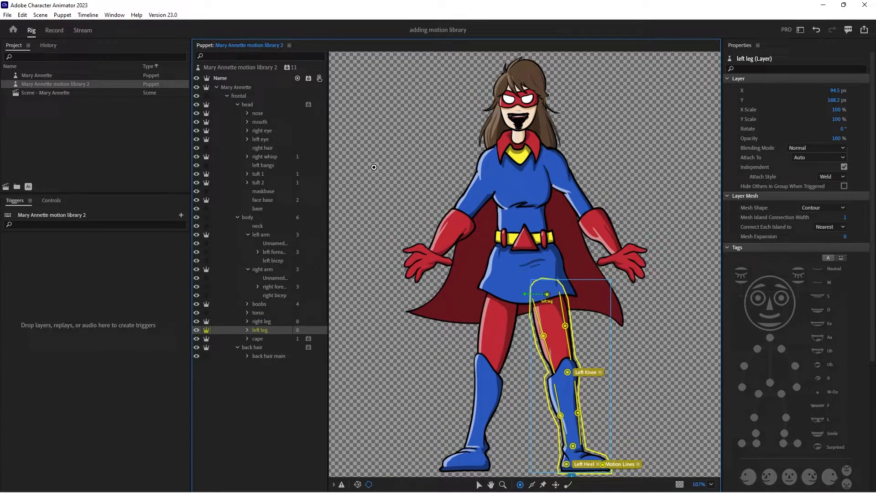
{"action": "left_click", "coordinate": [239, 95]}
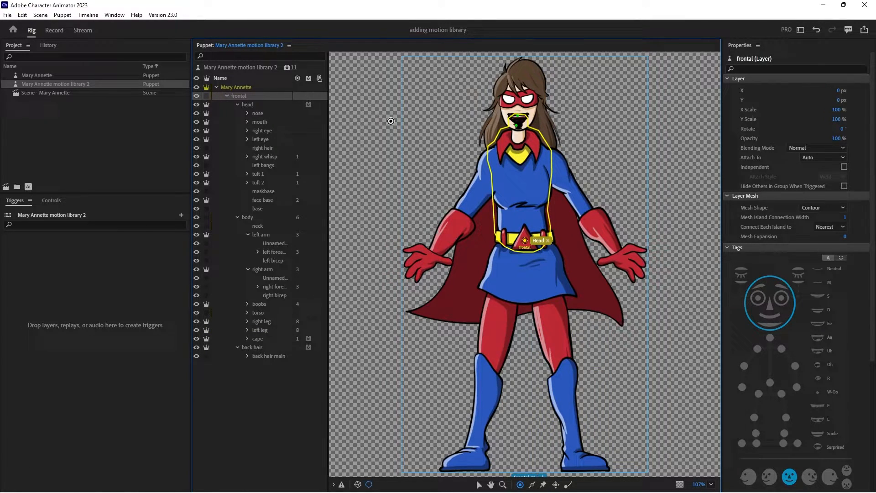
{"action": "mouse_move", "coordinate": [602, 180]}
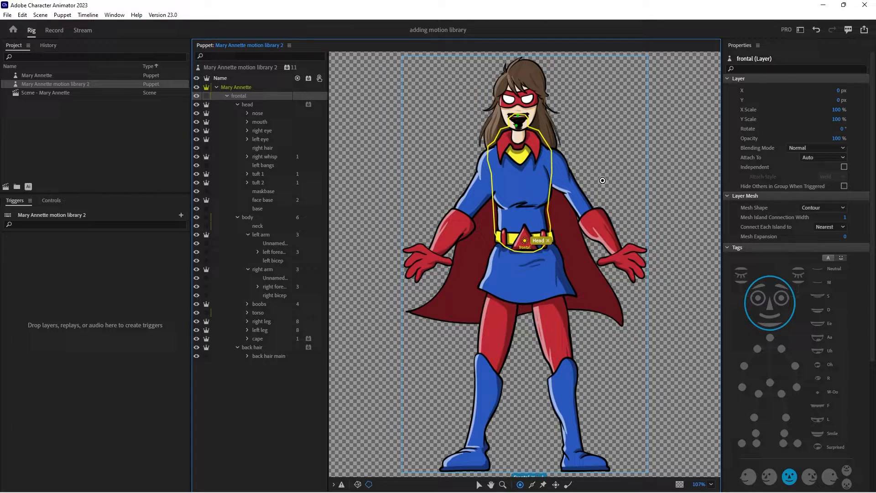
{"action": "mouse_move", "coordinate": [774, 280]}
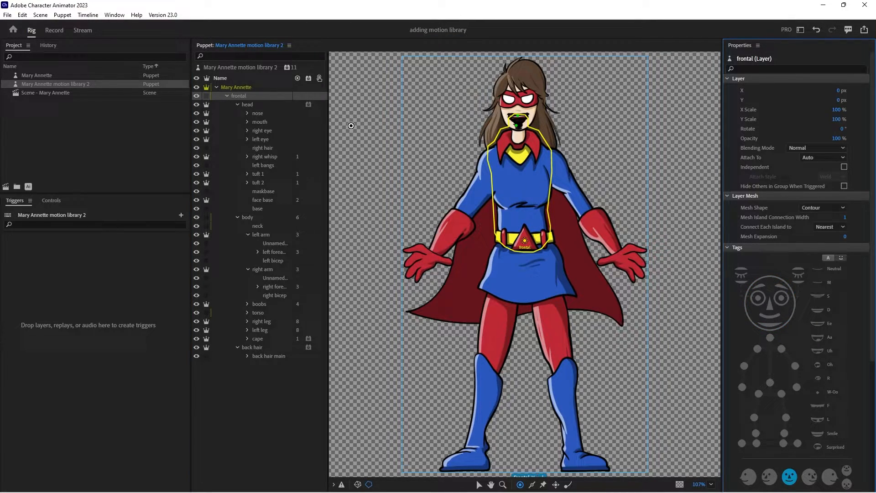
{"action": "left_click", "coordinate": [247, 104]}
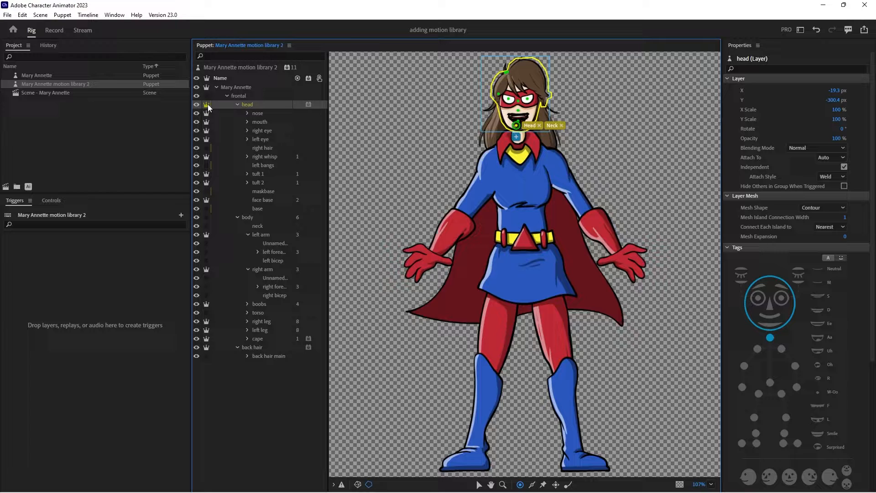
{"action": "mouse_move", "coordinate": [218, 109]}
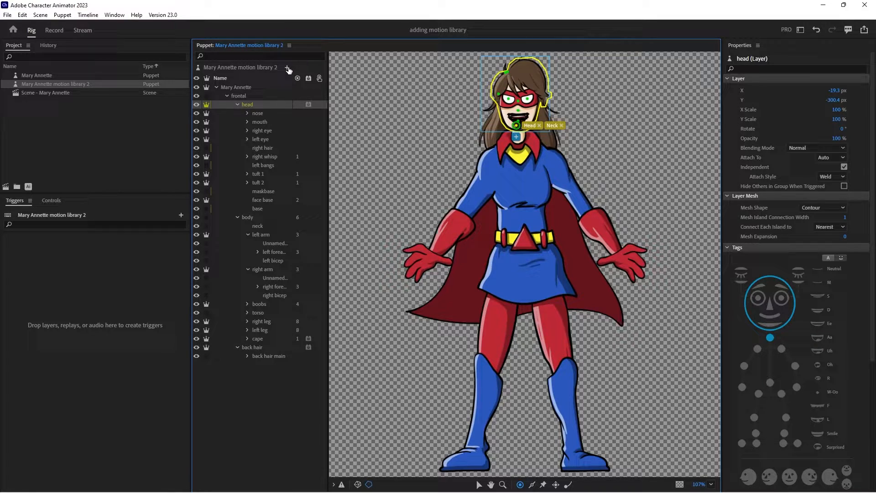
- Add a Motion Library behavior to the whole Mary Annette motion library 2 puppet
{"action": "left_click", "coordinate": [288, 67]}
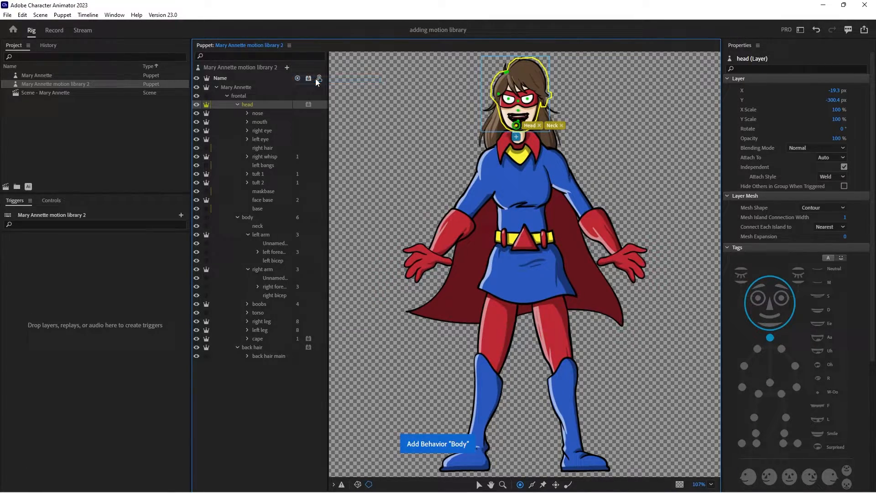
{"action": "left_click", "coordinate": [287, 67]}
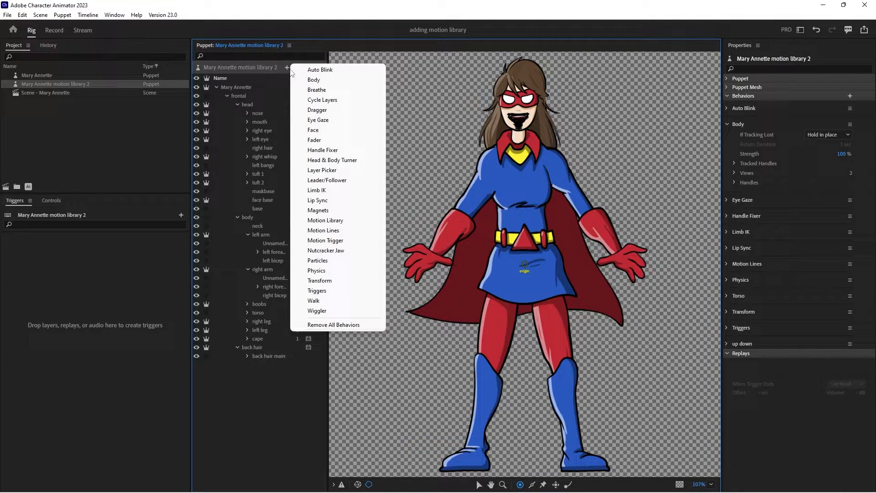
{"action": "mouse_move", "coordinate": [325, 220]}
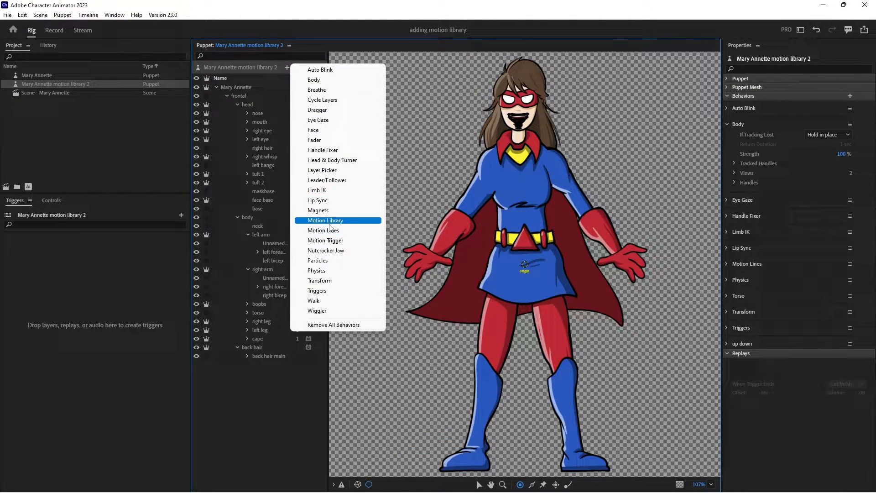
{"action": "left_click", "coordinate": [325, 220]}
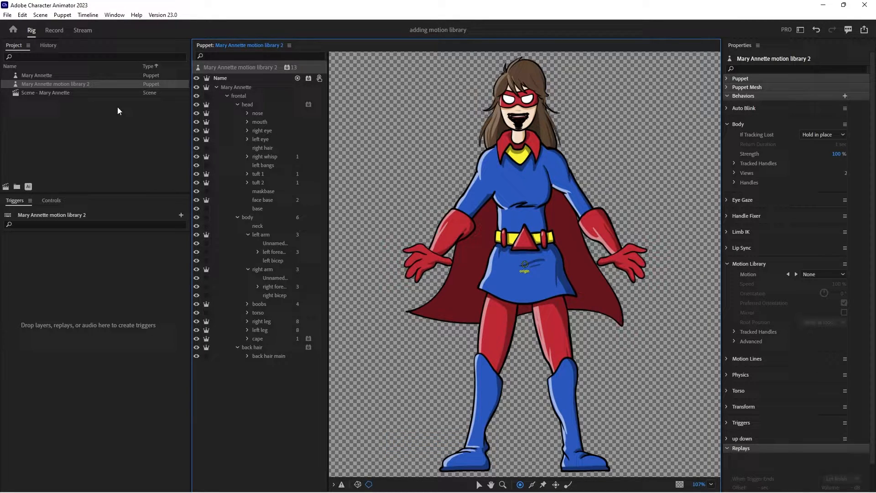
{"action": "mouse_move", "coordinate": [5, 187]}
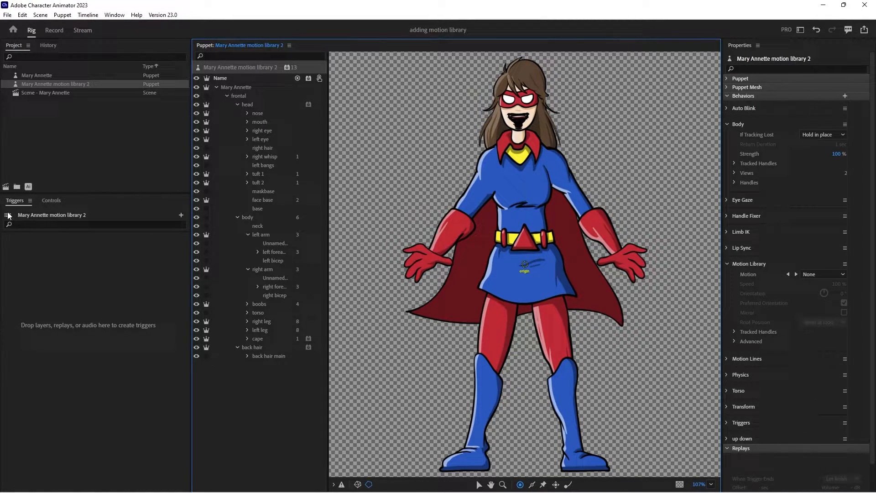
{"action": "mouse_move", "coordinate": [6, 186]}
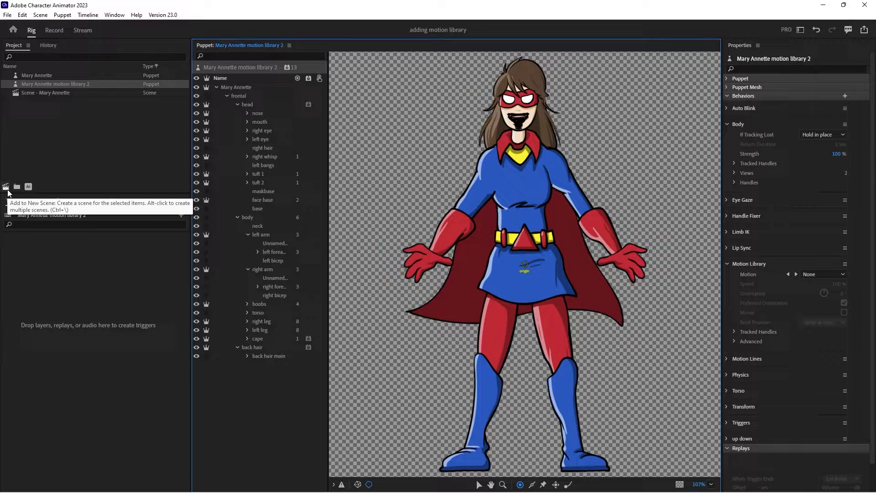
- Add the puppet to a new scene and set Motion Library to Dance > Gangnam Style
{"action": "left_click", "coordinate": [5, 187]}
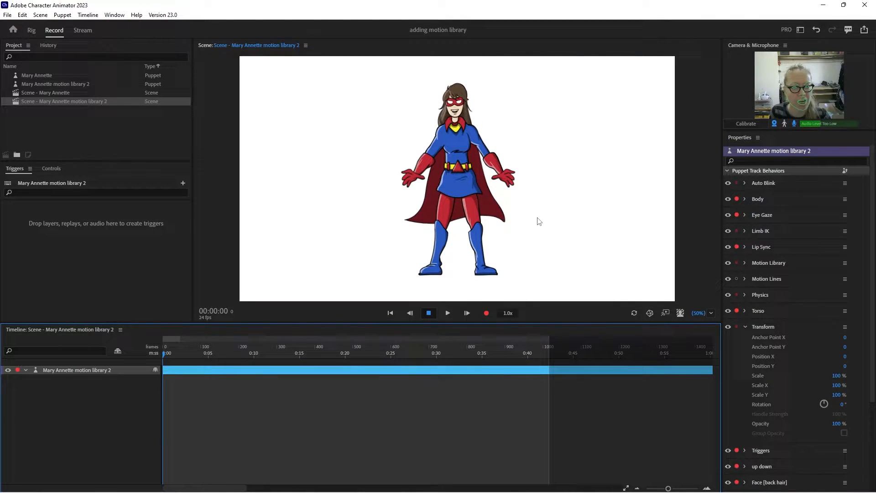
{"action": "left_click", "coordinate": [744, 326]}
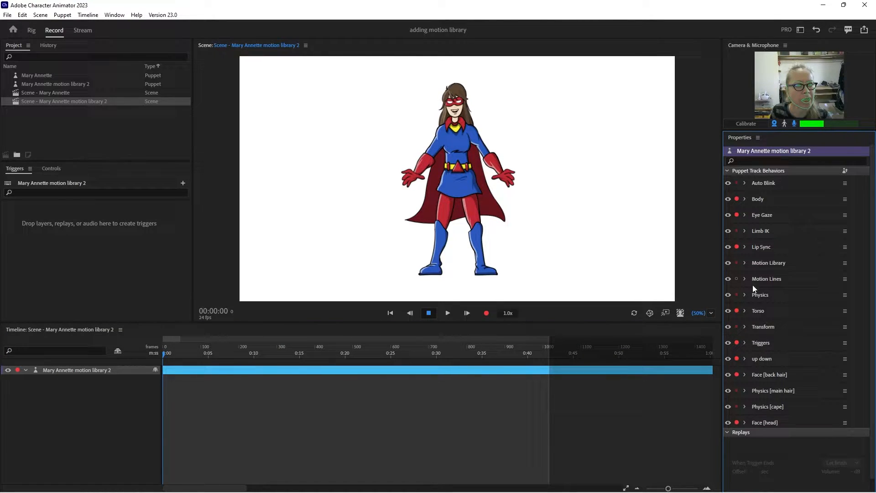
{"action": "left_click", "coordinate": [744, 262]}
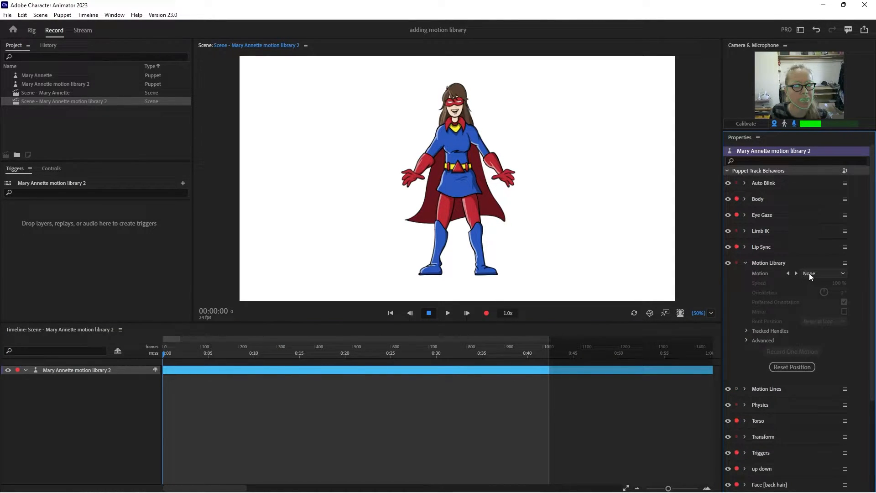
{"action": "left_click", "coordinate": [824, 274]}
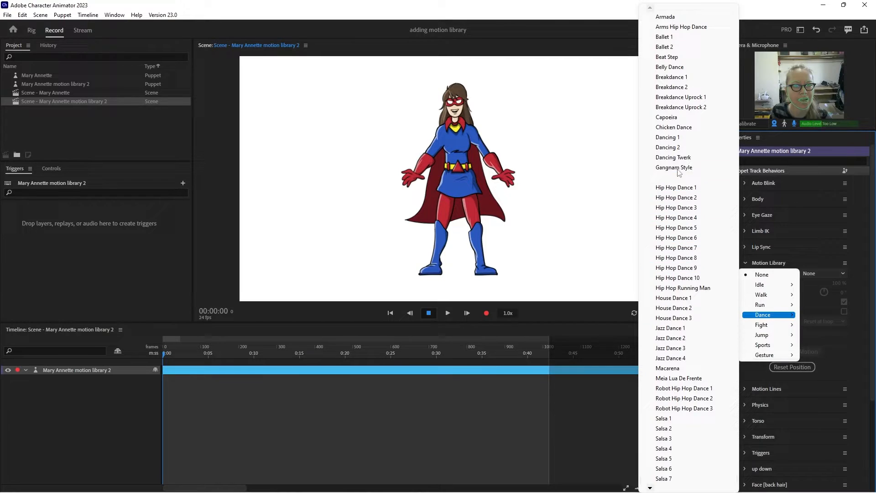
{"action": "left_click", "coordinate": [674, 168]}
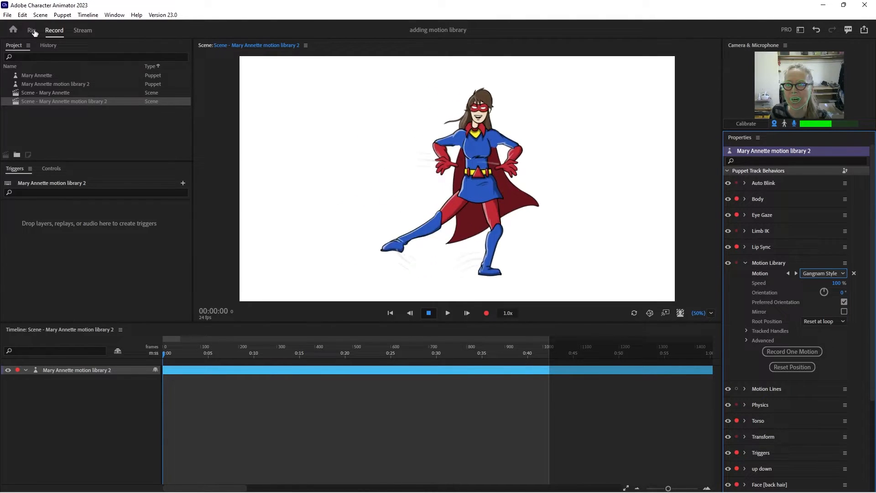
- Check the head layer in Rig mode, then return to Record with Gangnam Style still playing
{"action": "left_click", "coordinate": [30, 30]}
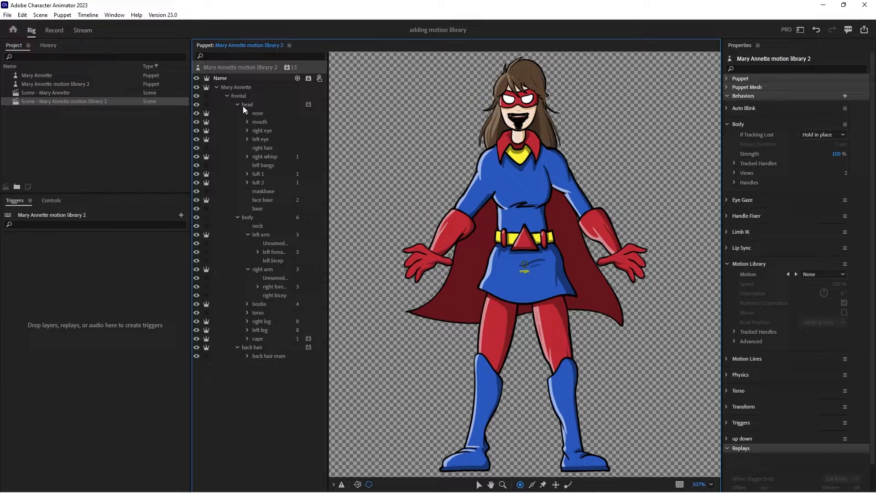
{"action": "left_click", "coordinate": [247, 104]}
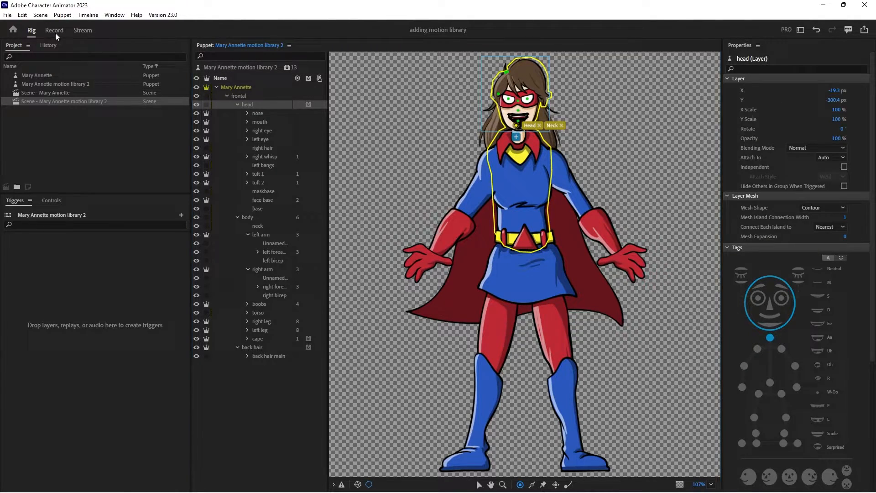
{"action": "left_click", "coordinate": [55, 30]}
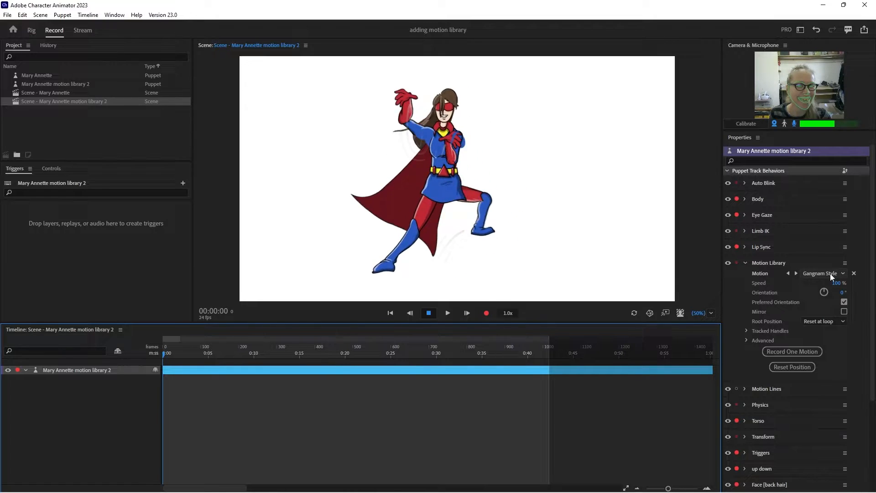
- Record one take of the Gangnam Style dance onto the timeline
{"action": "left_click", "coordinate": [838, 273]}
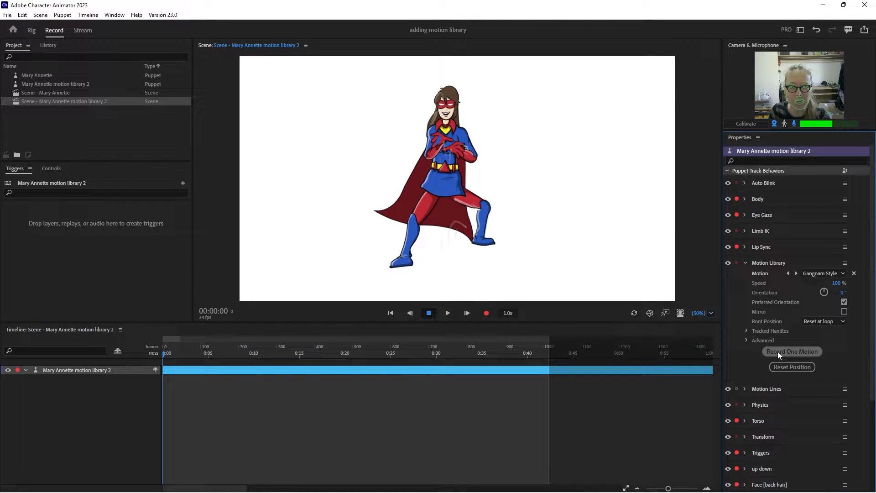
{"action": "left_click", "coordinate": [792, 351]}
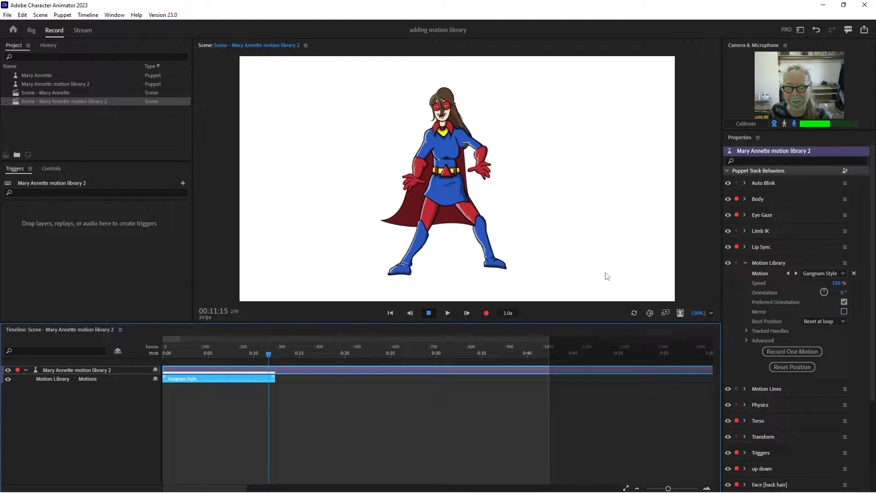
- Switch the motion to Dance > Hip Hop Dance and record a second take
{"action": "left_click", "coordinate": [823, 274]}
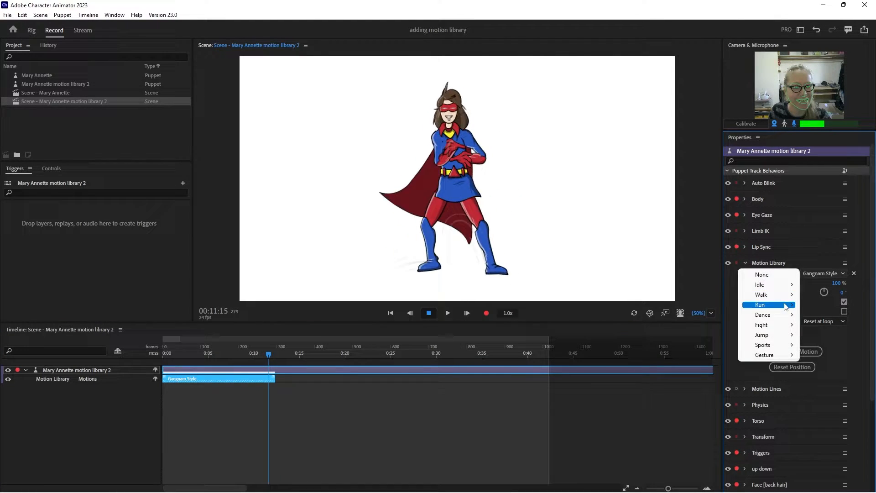
{"action": "left_click", "coordinate": [761, 314]}
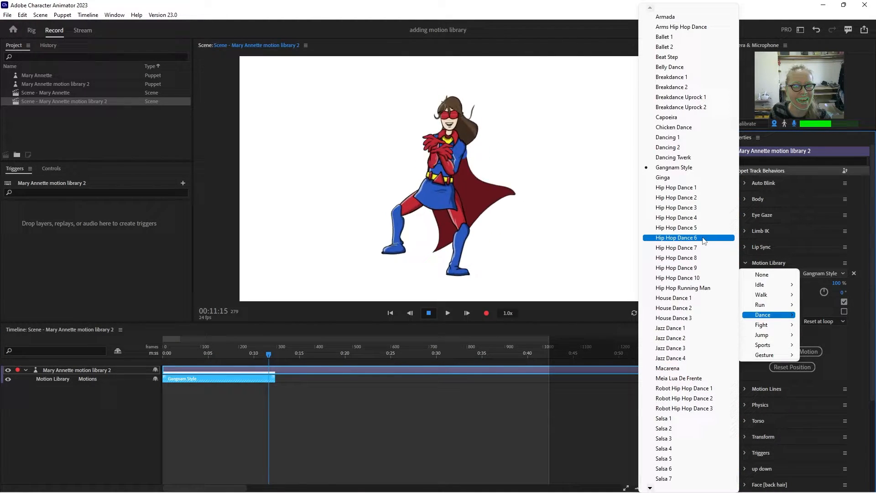
{"action": "left_click", "coordinate": [676, 238]}
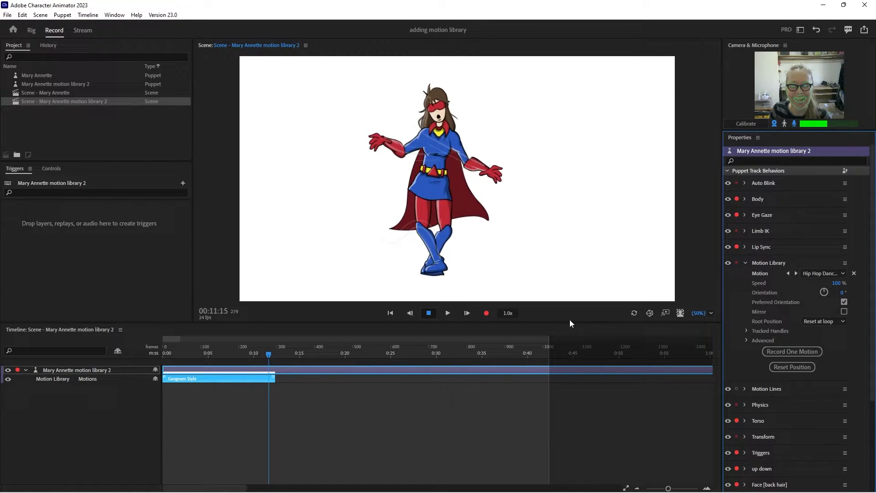
{"action": "left_click", "coordinate": [792, 351]}
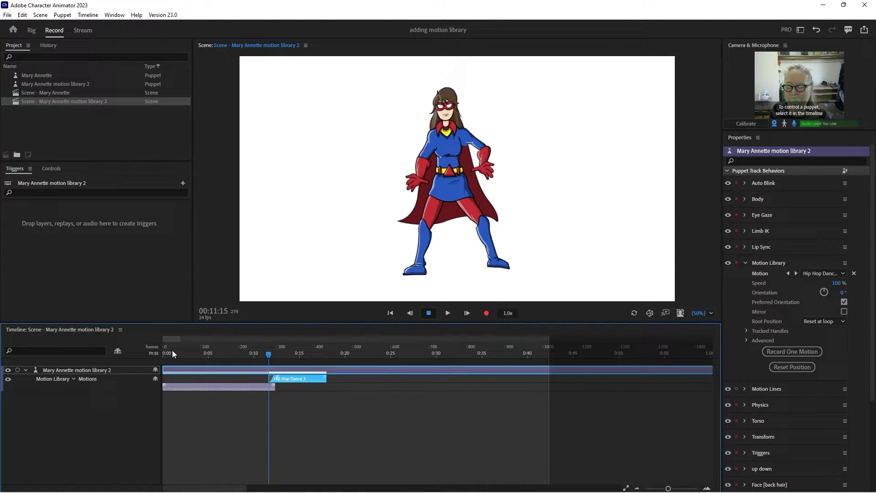
- Return the playhead to the scene start and play back the recorded dance takes
{"action": "left_click", "coordinate": [447, 313]}
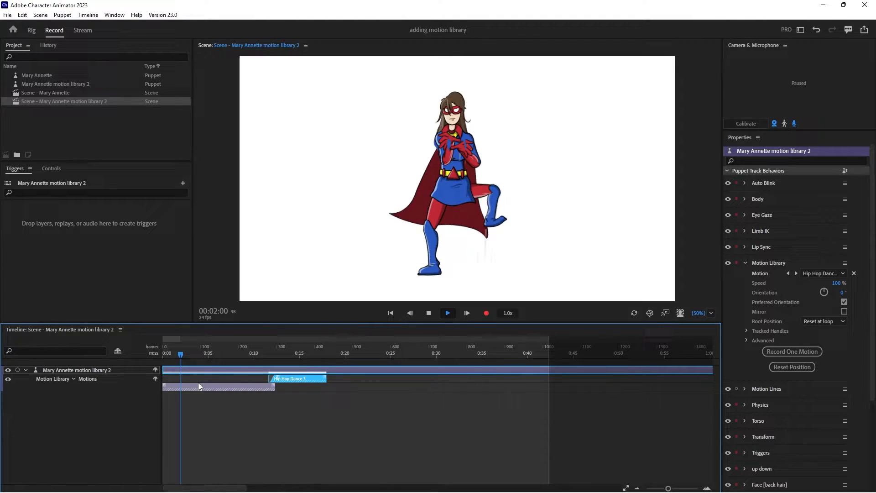
{"action": "left_click", "coordinate": [447, 313]}
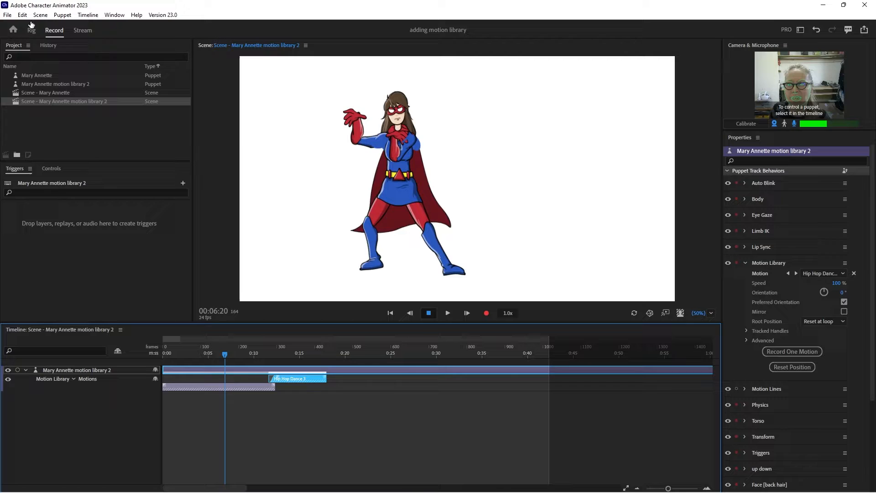
{"action": "left_click", "coordinate": [31, 30]}
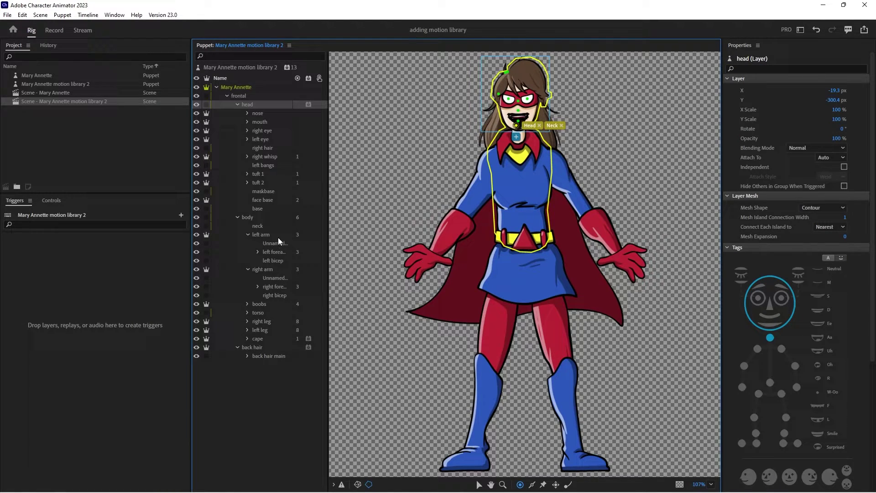
{"action": "left_click", "coordinate": [260, 234]}
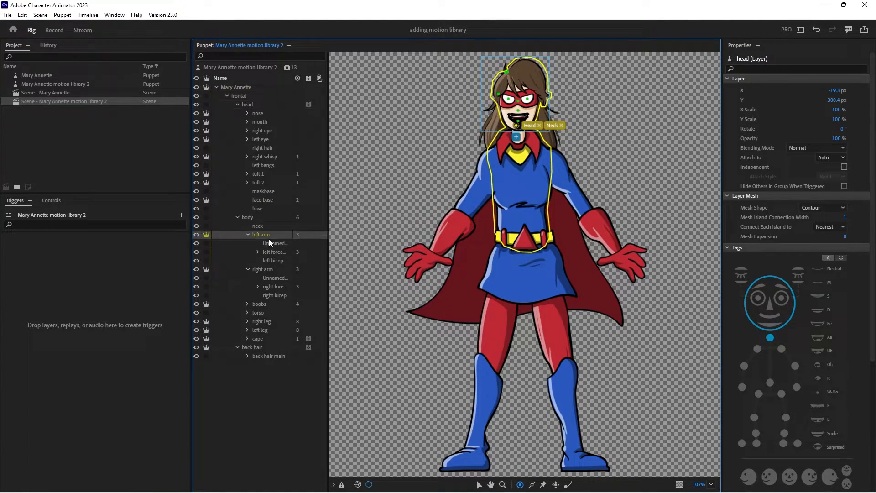
{"action": "left_click", "coordinate": [261, 234]}
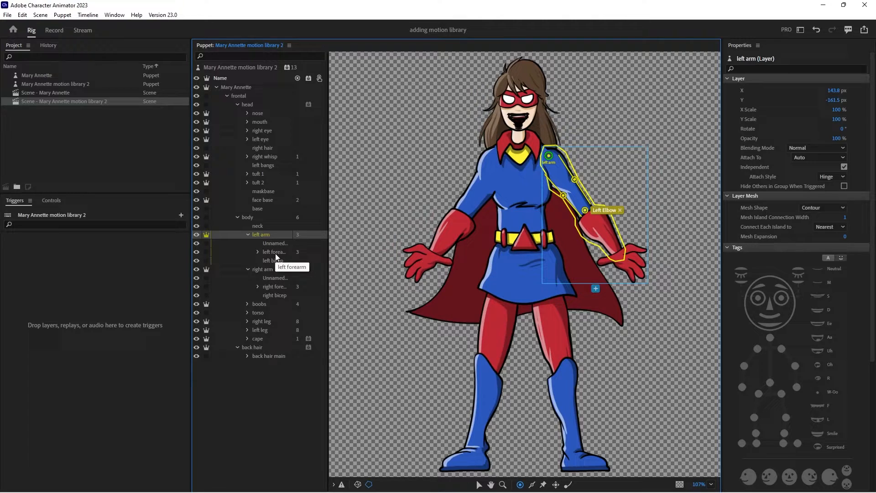
{"action": "left_click", "coordinate": [273, 252]}
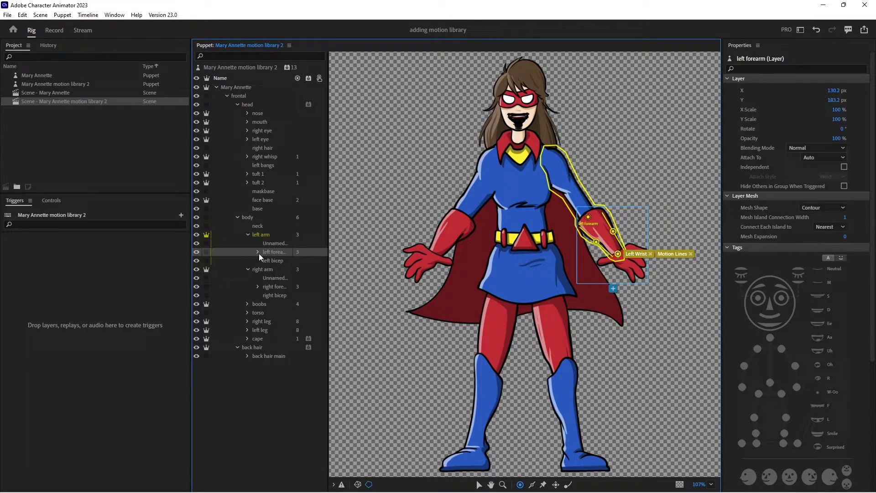
{"action": "left_click", "coordinate": [258, 252]}
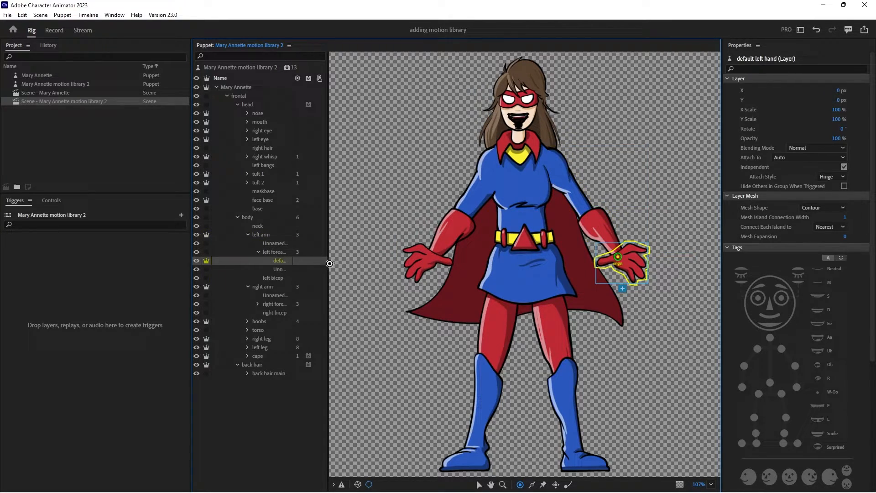
{"action": "left_click_drag", "start_coordinate": [330, 263], "coordinate": [363, 262]}
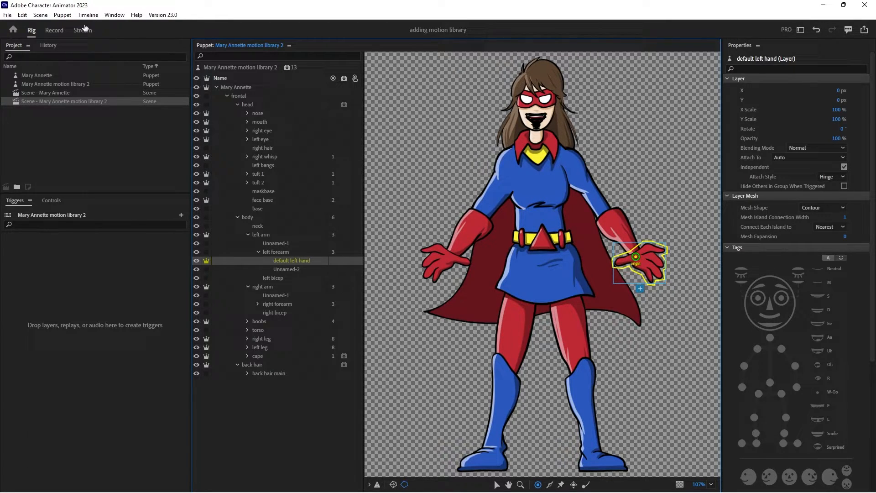
{"action": "left_click", "coordinate": [53, 30]}
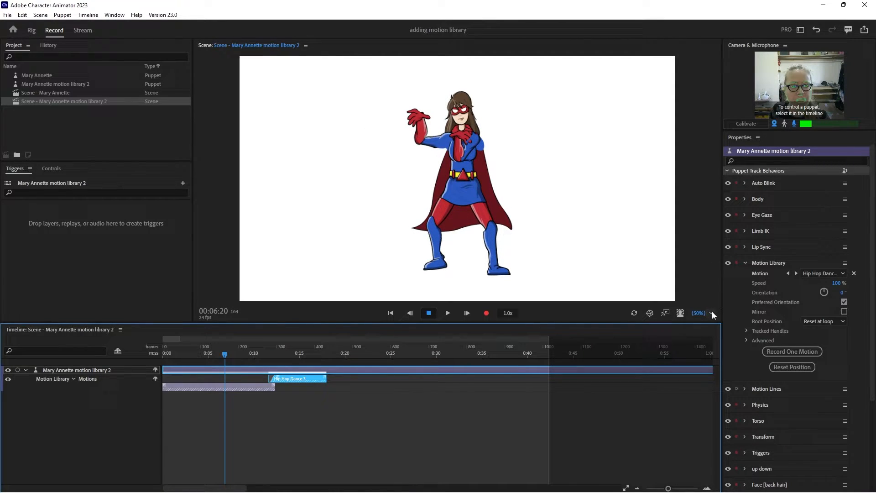
- Play the scene and try Walk > Crouched Sneaking Right with Root Position Treadmill
{"action": "left_click", "coordinate": [711, 313]}
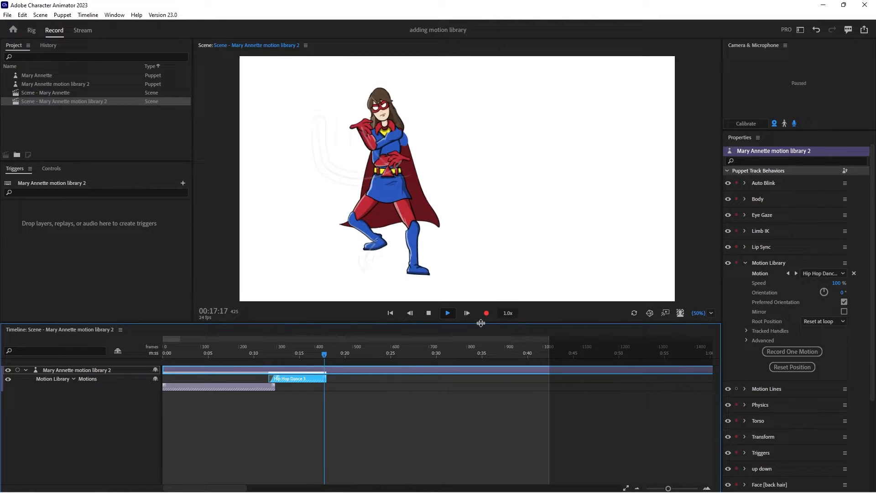
{"action": "left_click", "coordinate": [823, 274]}
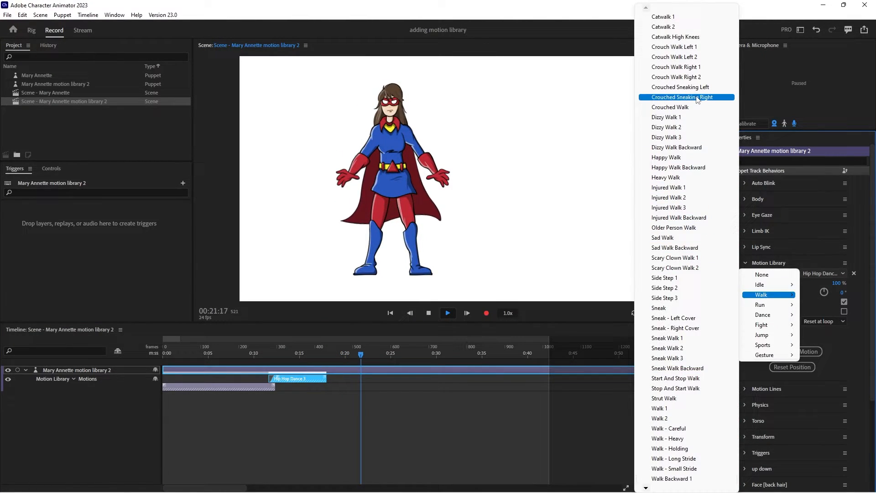
{"action": "left_click", "coordinate": [686, 96]}
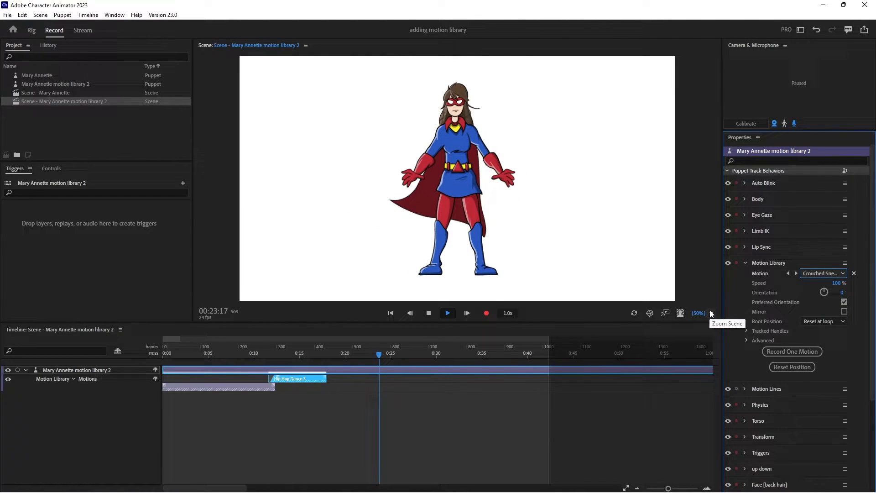
{"action": "left_click", "coordinate": [823, 321]}
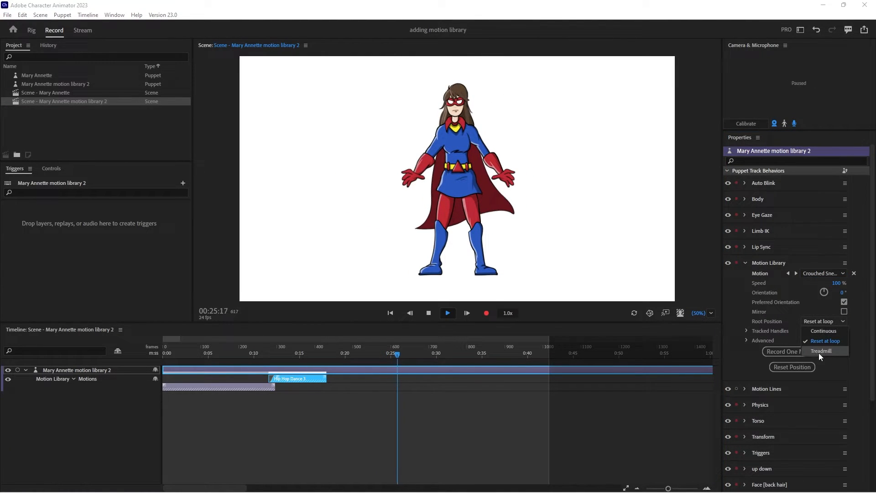
{"action": "left_click", "coordinate": [821, 351]}
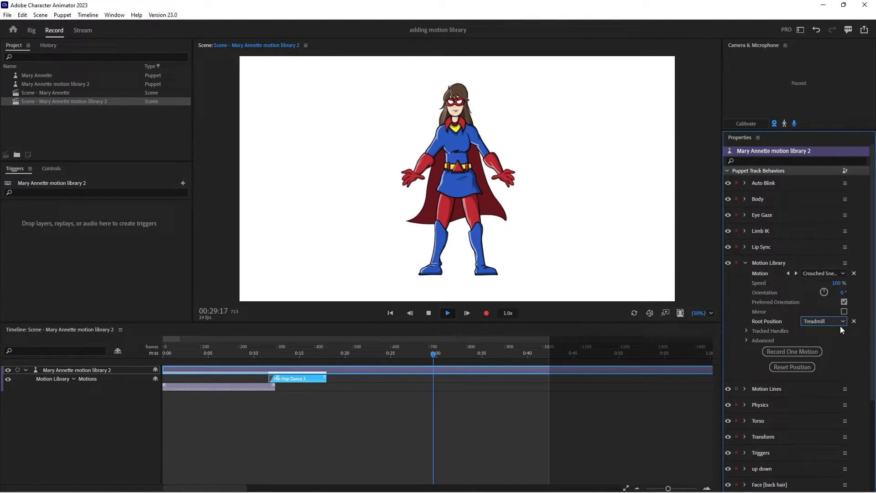
- Change the Root Position again and set Motion back to None
{"action": "left_click", "coordinate": [823, 321]}
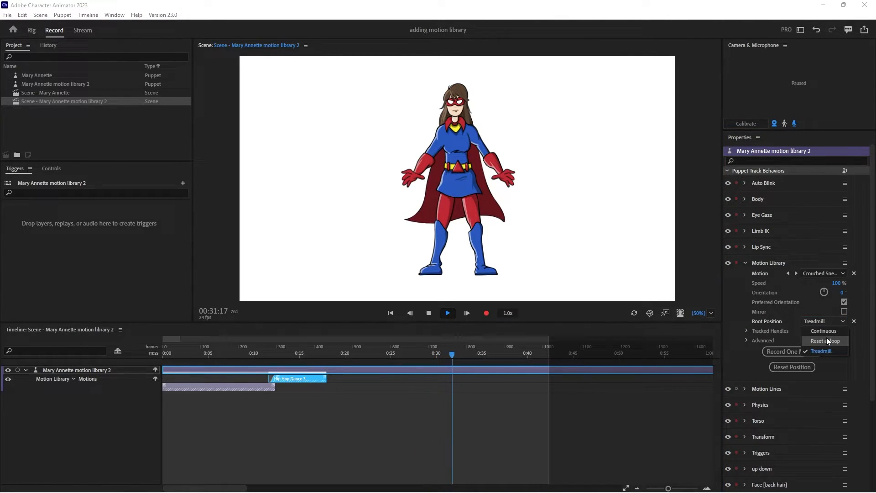
{"action": "left_click", "coordinate": [842, 274]}
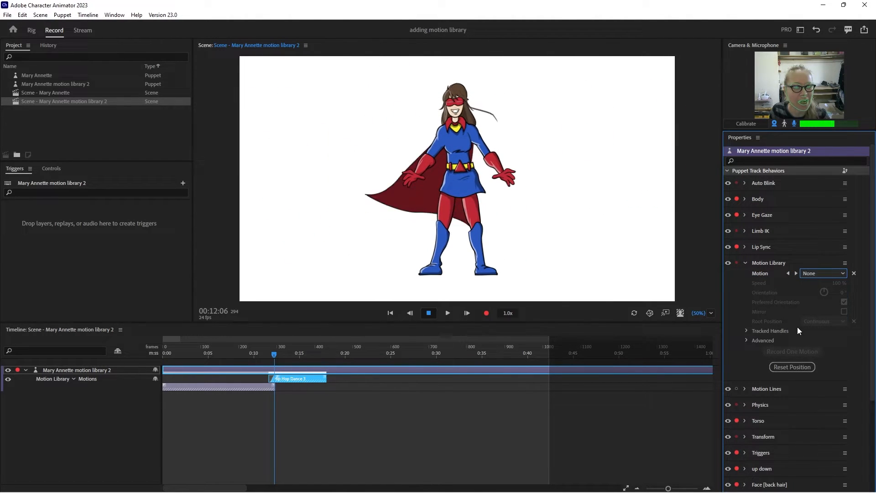
- Choose Walk > Dizzy Walk 3 and set Root Position to Treadmill
{"action": "left_click", "coordinate": [823, 273]}
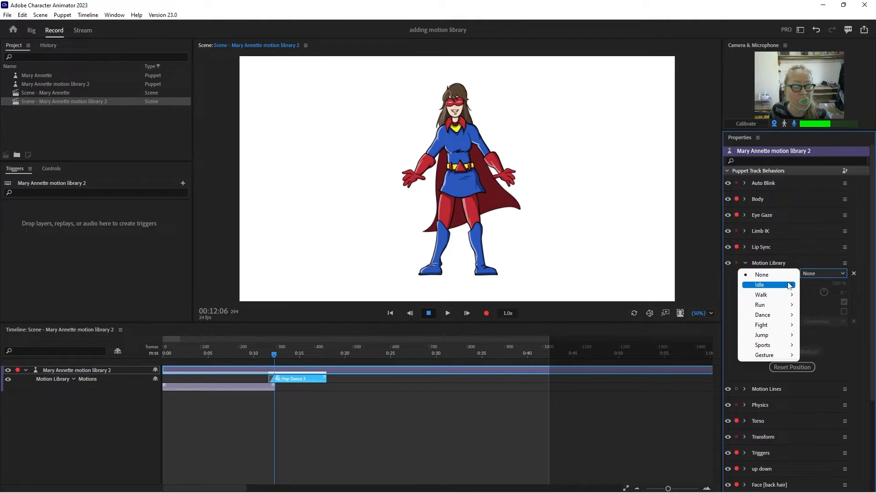
{"action": "mouse_move", "coordinate": [761, 294]}
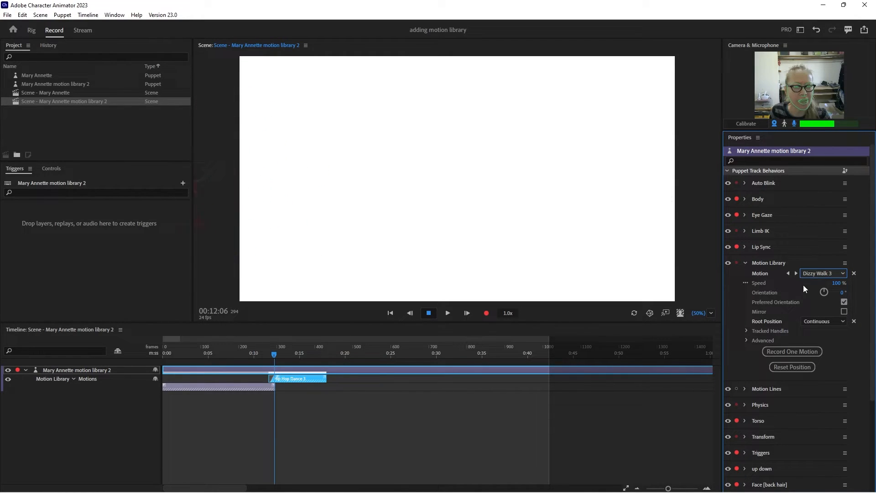
{"action": "left_click", "coordinate": [823, 321]}
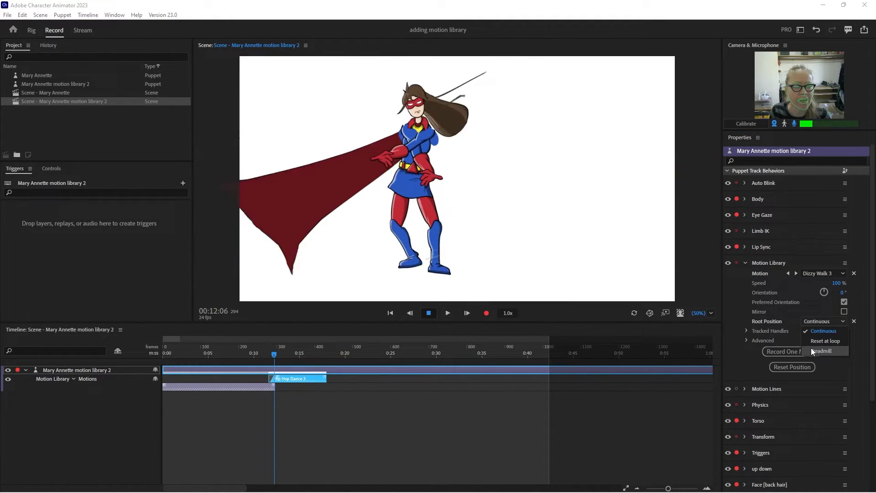
{"action": "left_click", "coordinate": [825, 350]}
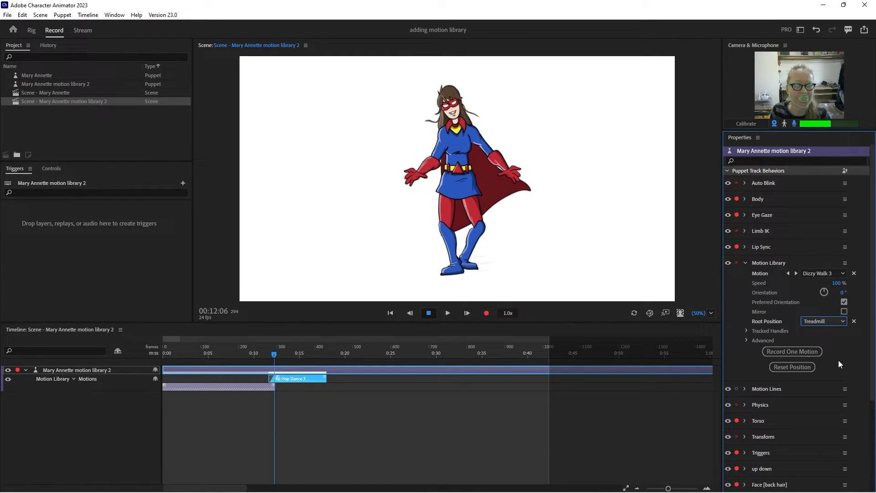